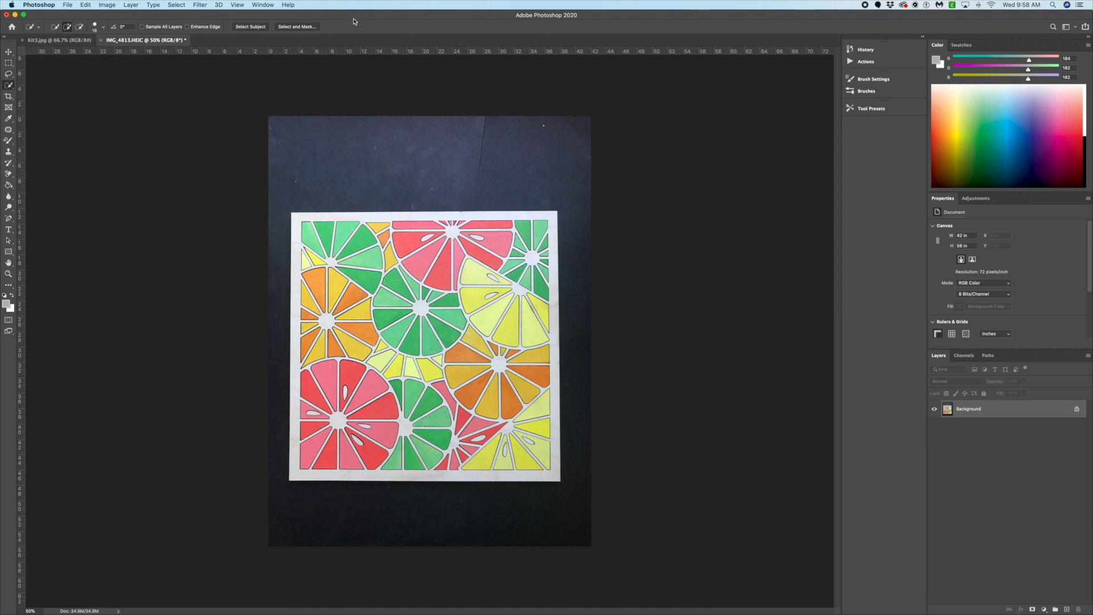
mouse_move(305, 12)
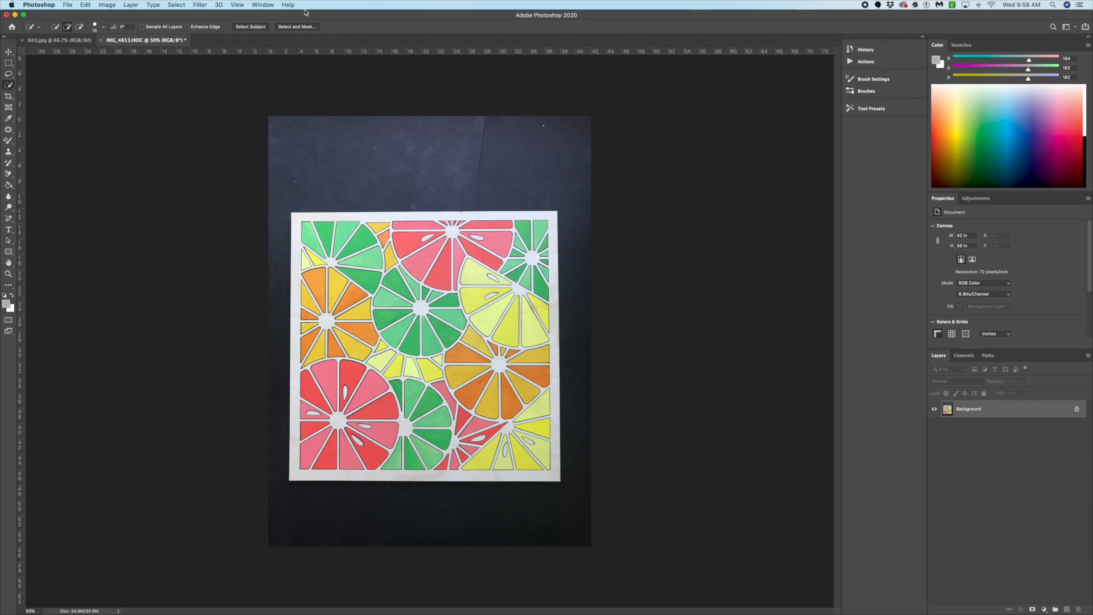
- Choose the Quick Selection tool and bring up its brush size and hardness settings
click(263, 4)
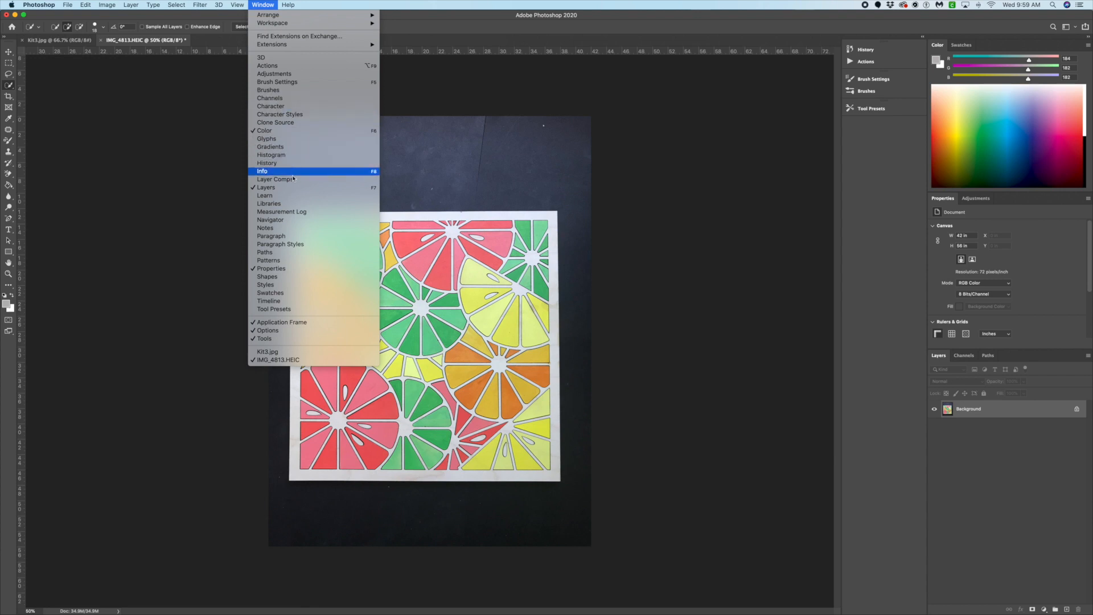
mouse_move(291, 188)
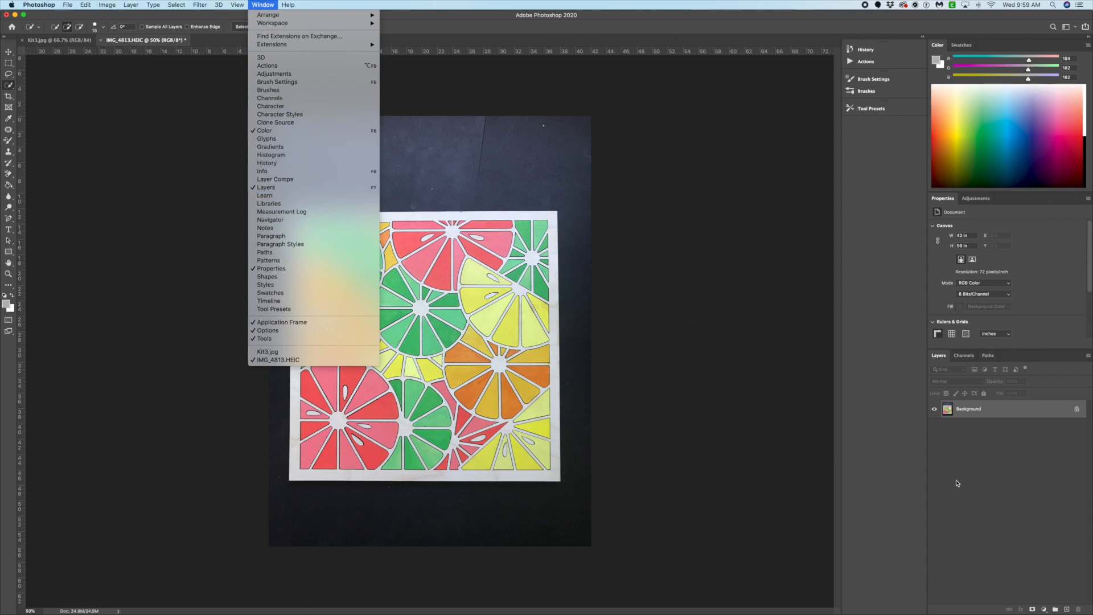
mouse_move(271, 236)
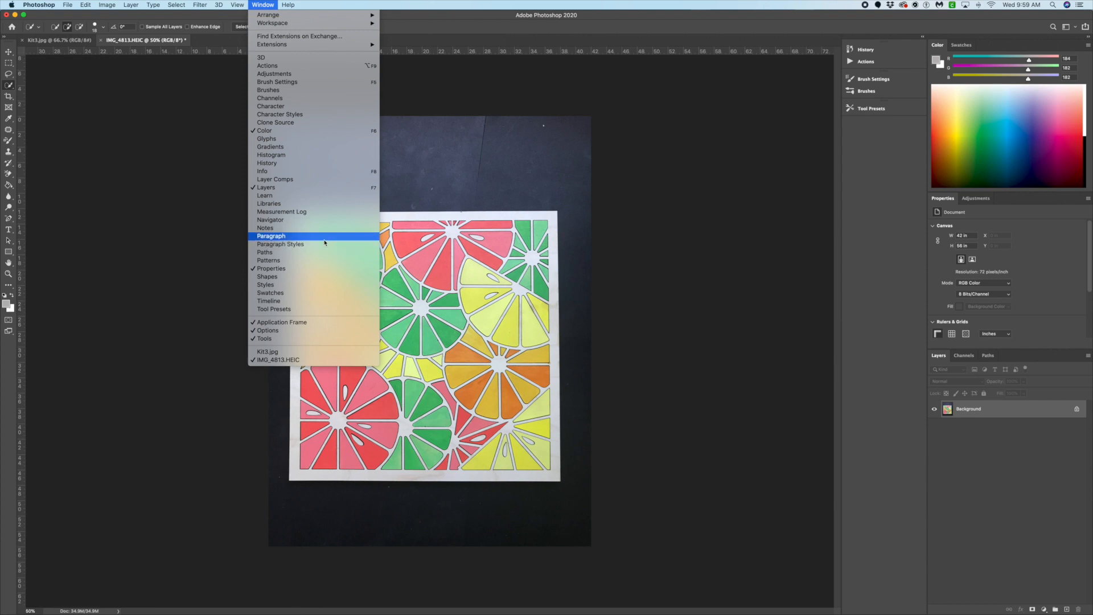
mouse_move(292, 321)
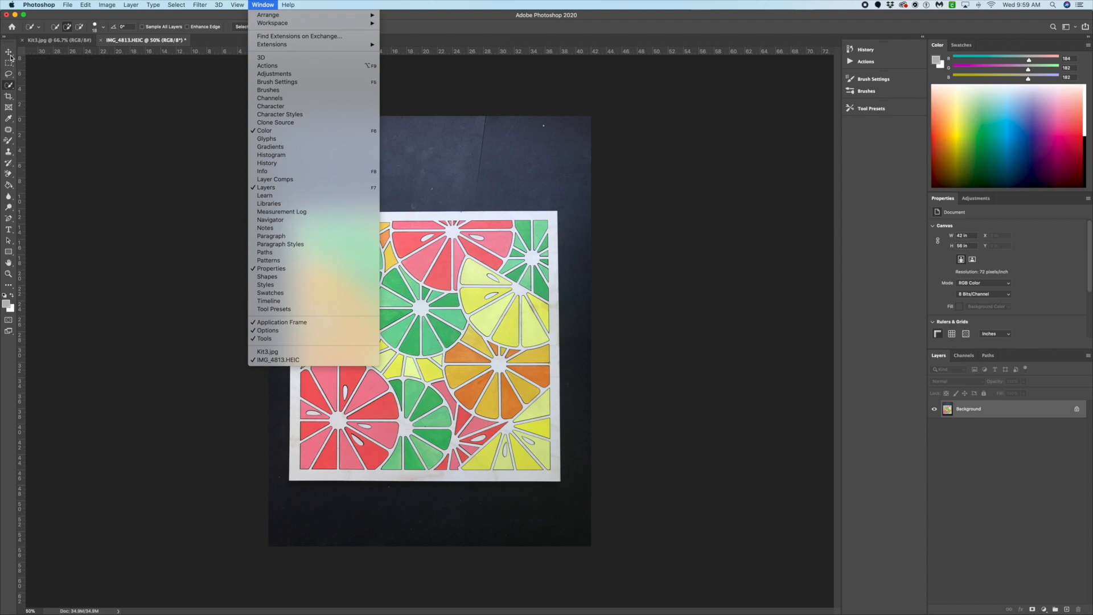
click(261, 4)
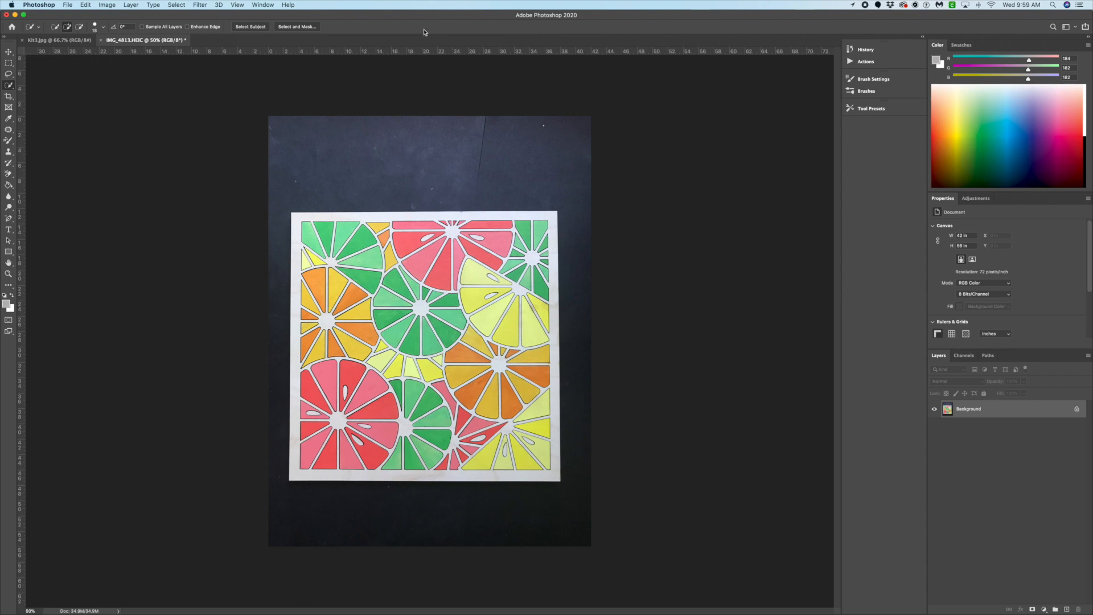
click(9, 85)
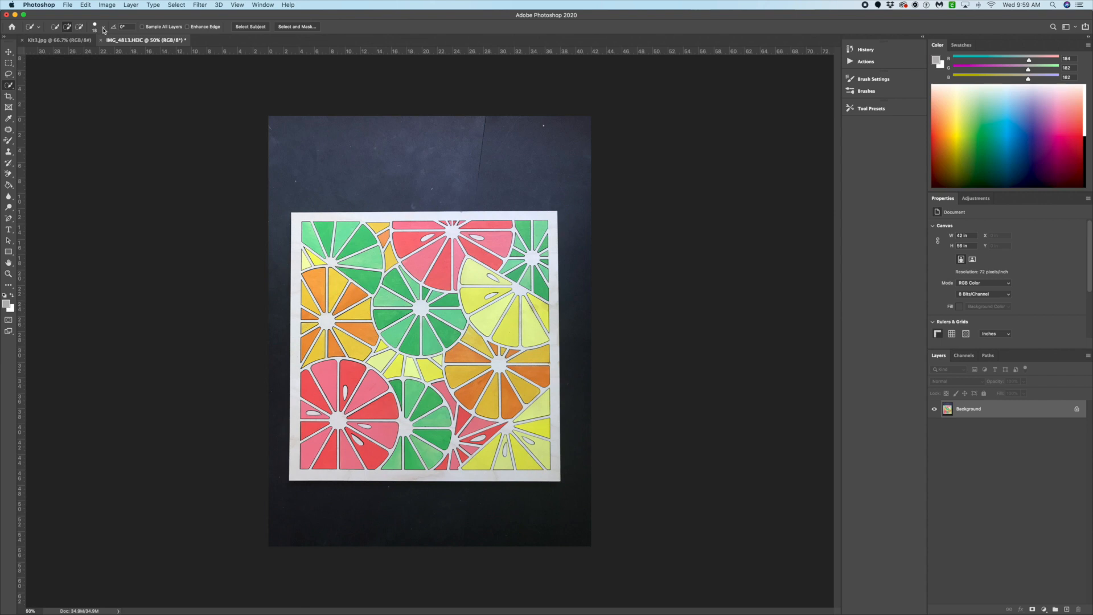
click(95, 26)
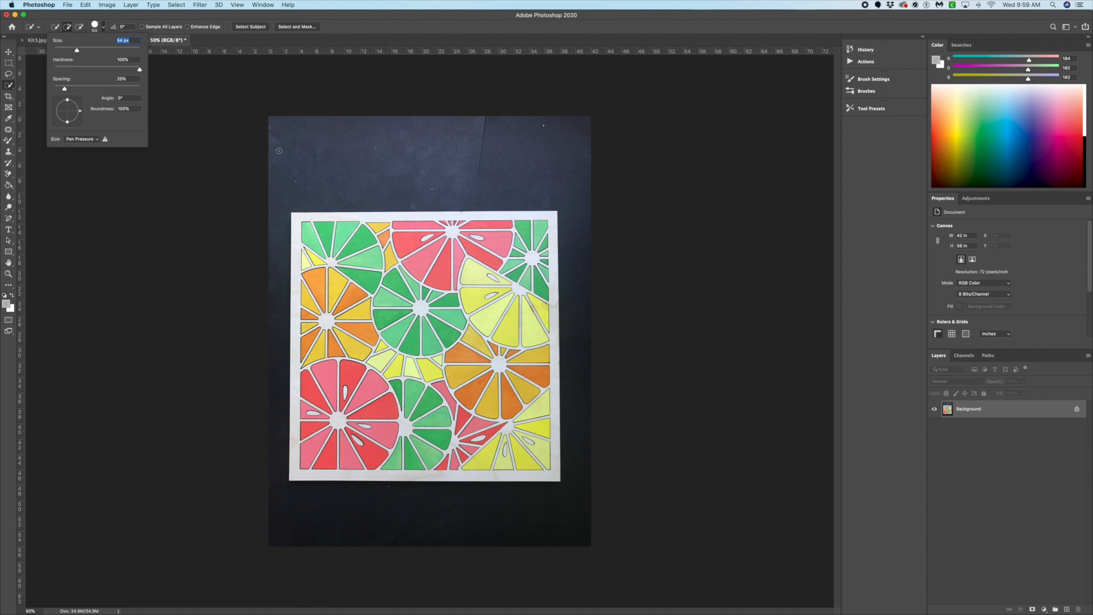
mouse_move(170, 103)
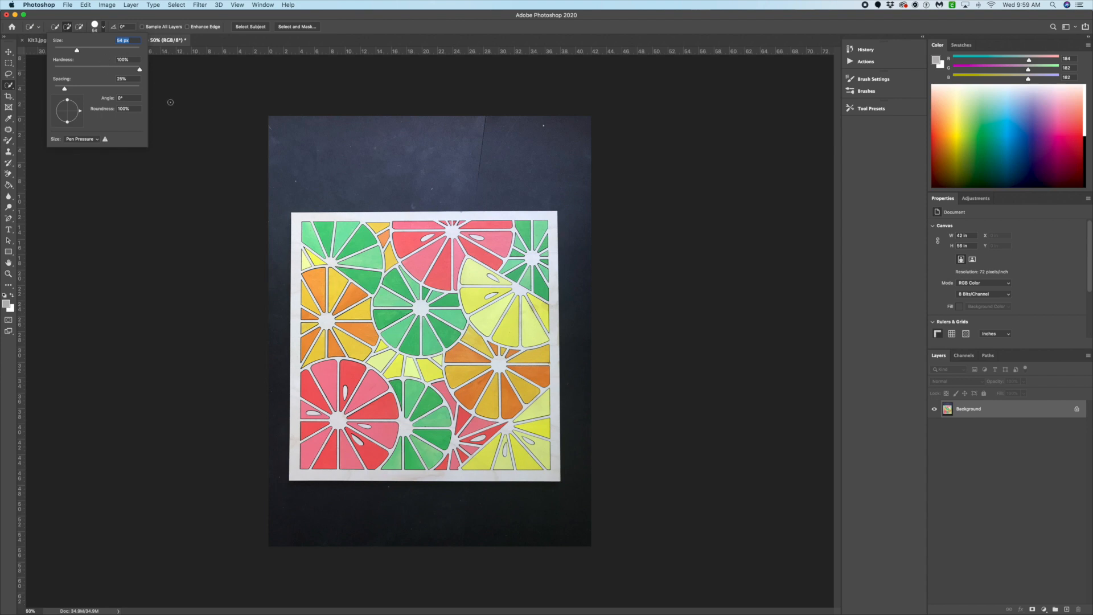
mouse_move(242, 142)
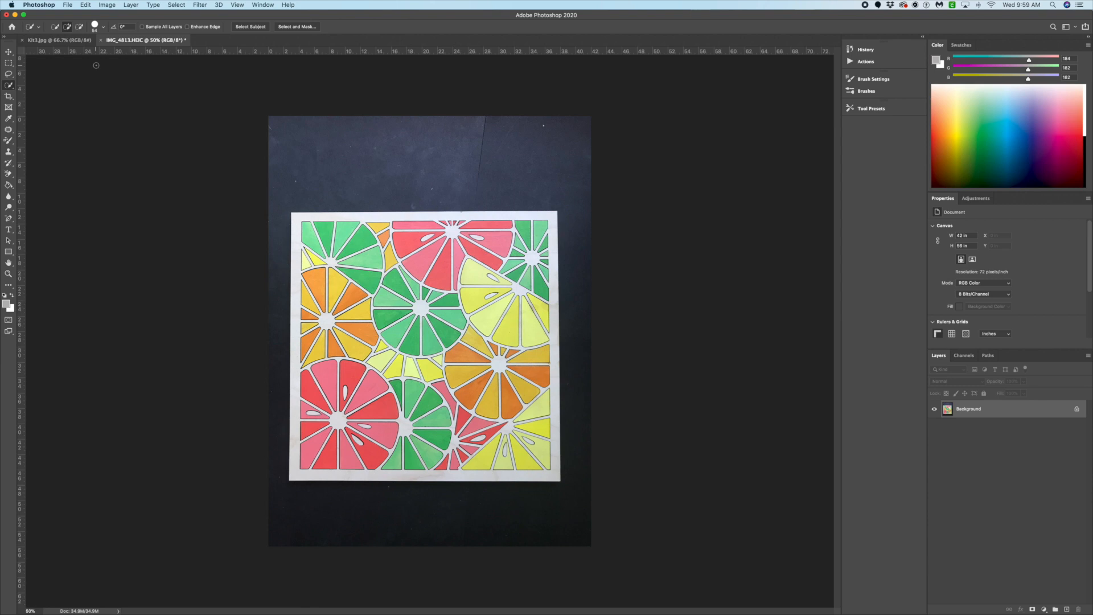
mouse_move(176, 184)
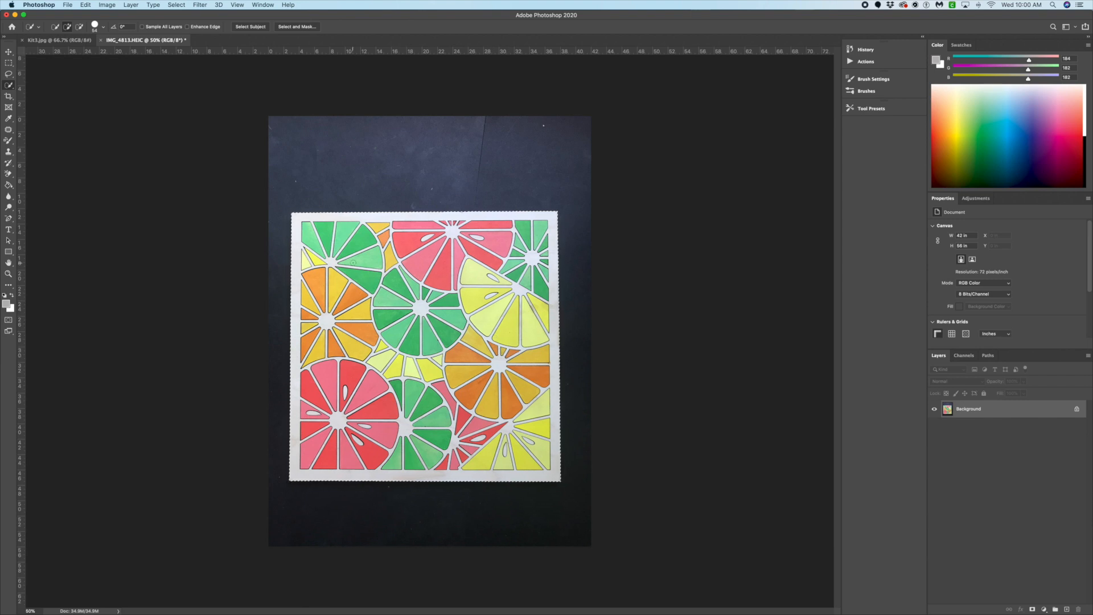
- Copy the selected citrus artwork onto its own layer and hide the dark Background layer
click(84, 4)
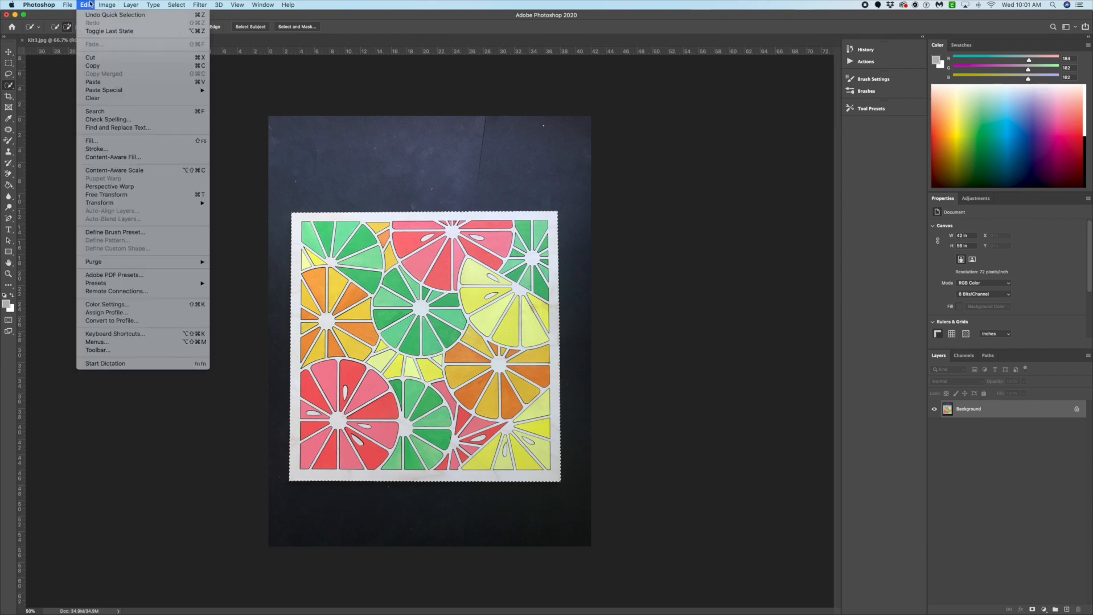
click(85, 4)
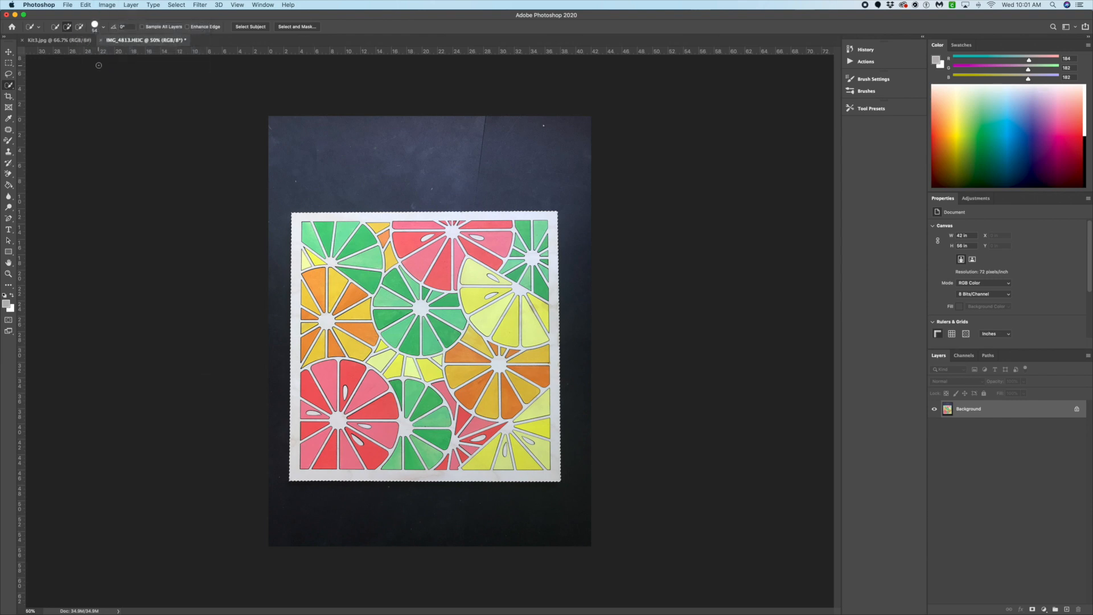
click(85, 4)
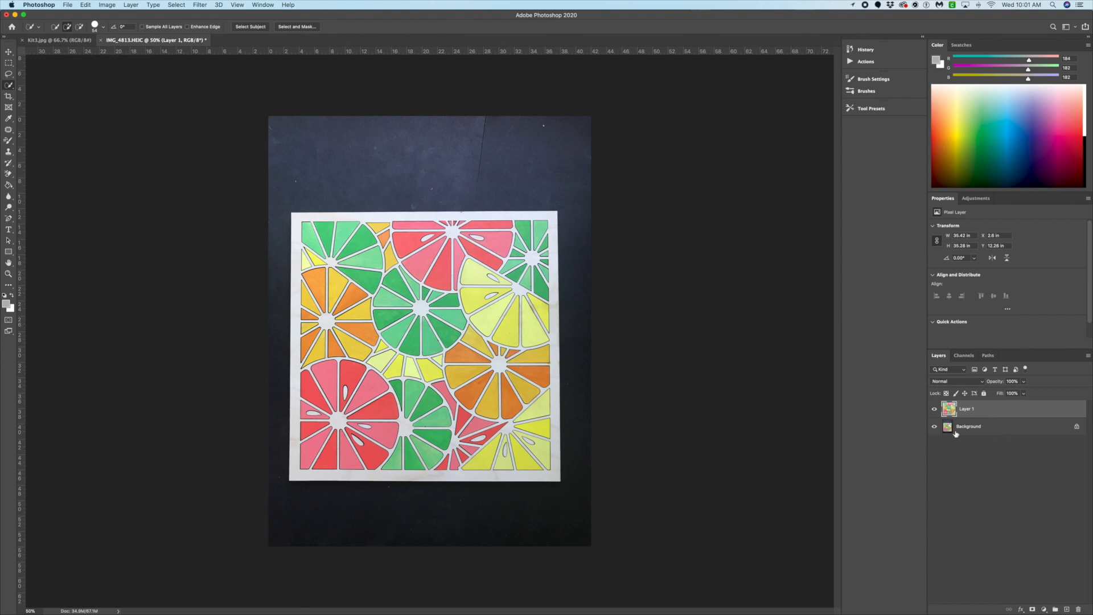
click(934, 426)
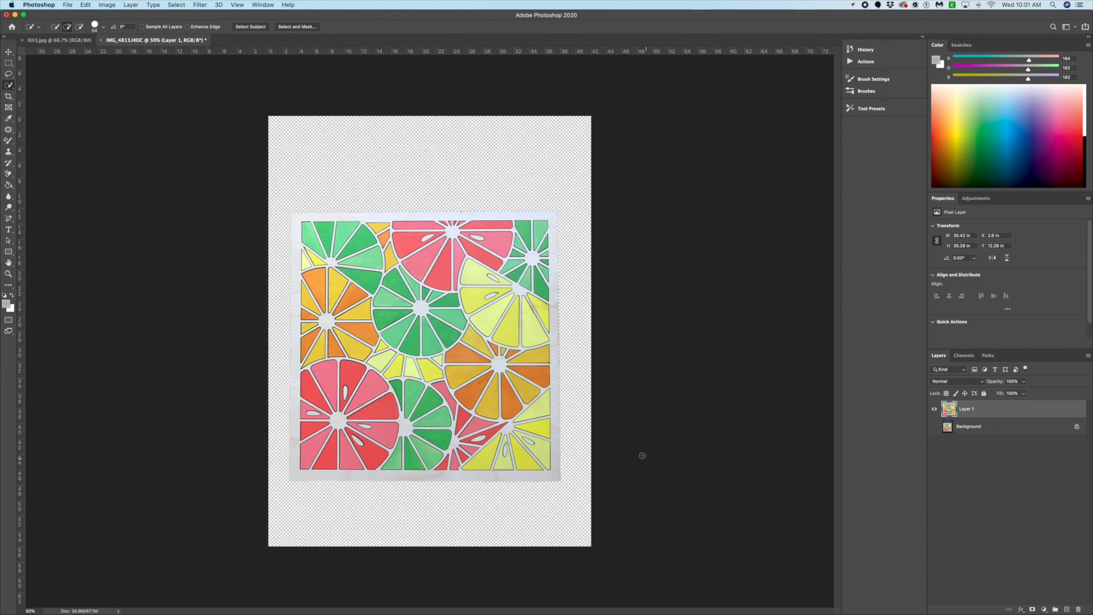
mouse_move(708, 448)
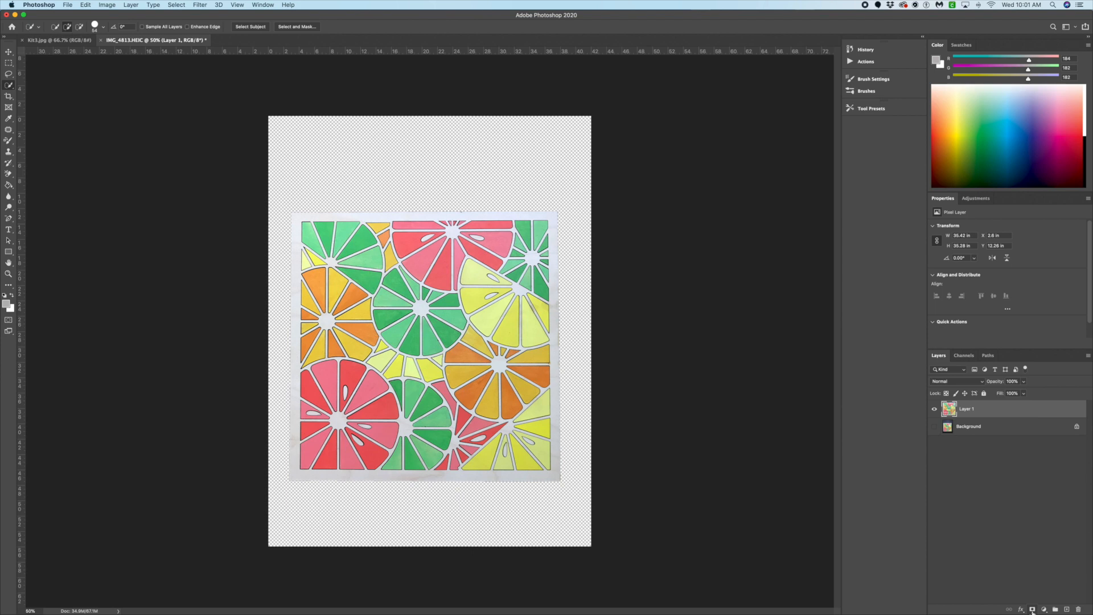
mouse_move(1038, 608)
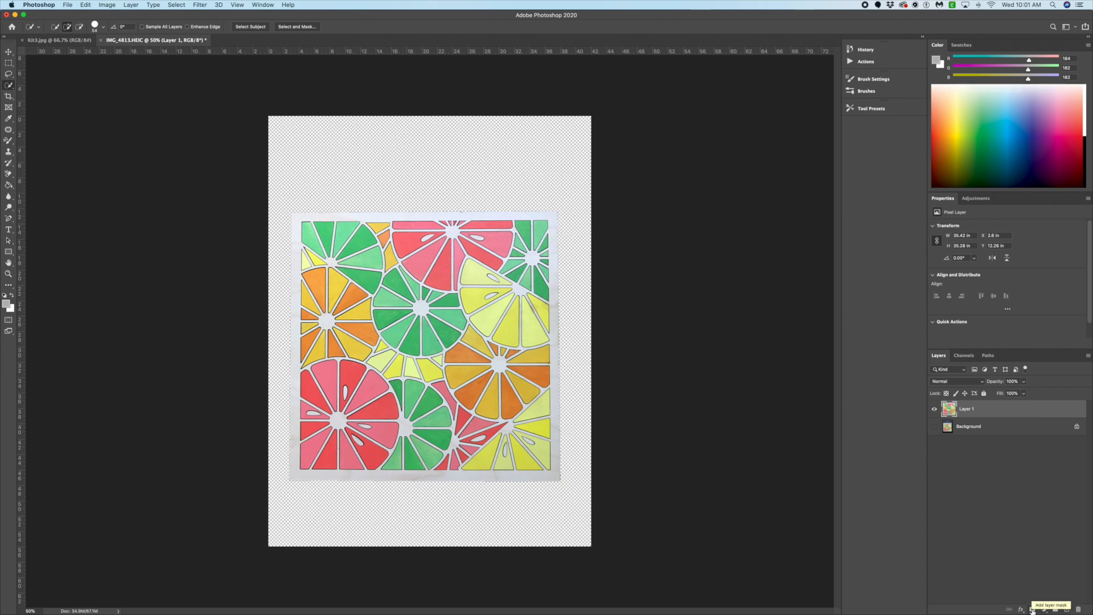
- Add a layer mask to the artwork layer and set the painting colour to black
click(1030, 608)
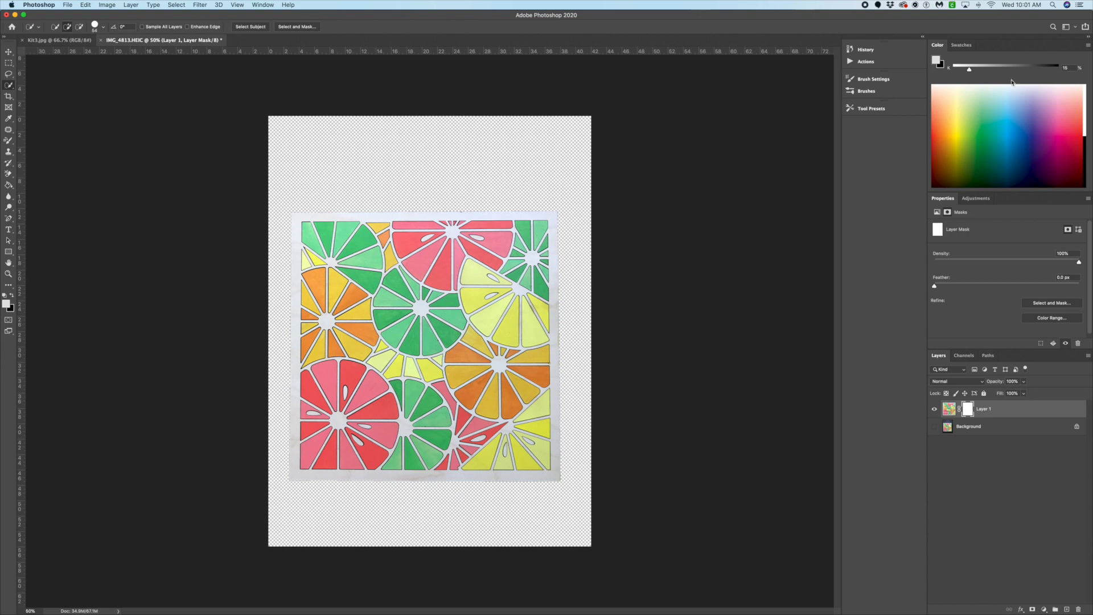
drag(969, 68, 1052, 67)
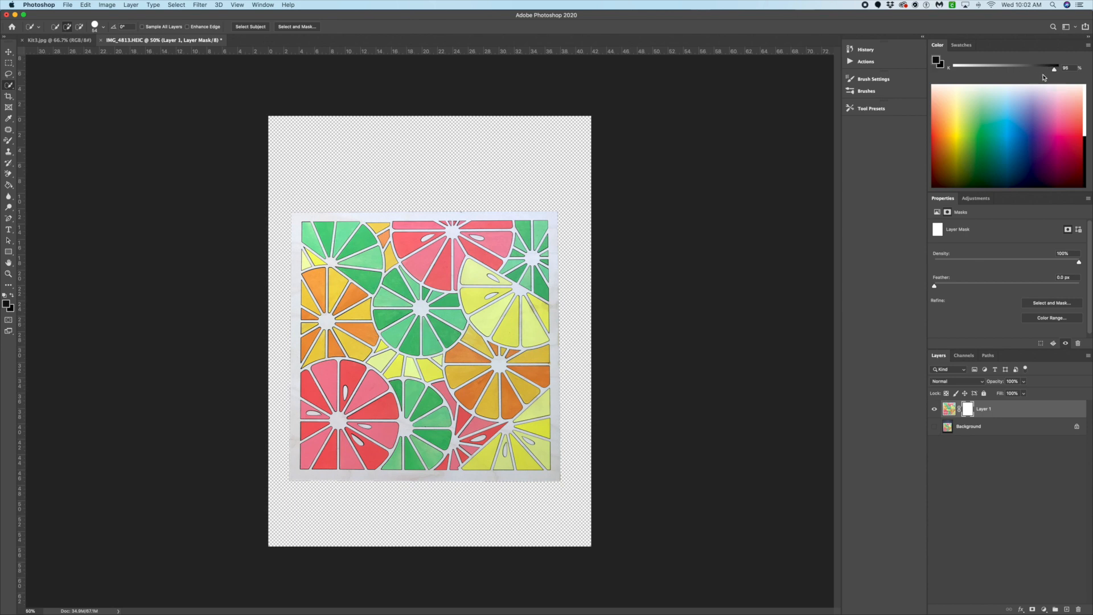
mouse_move(1078, 234)
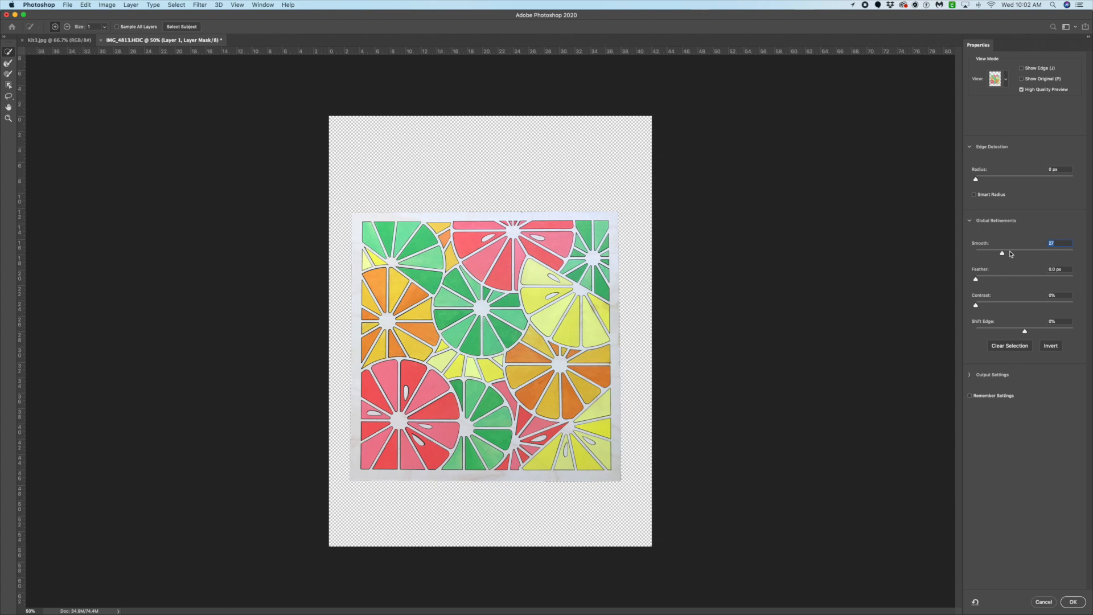
- Refine the mask edge with Smooth 30, Feather 1.4 px and added contrast, output as a layer mask
drag(1002, 252, 1010, 253)
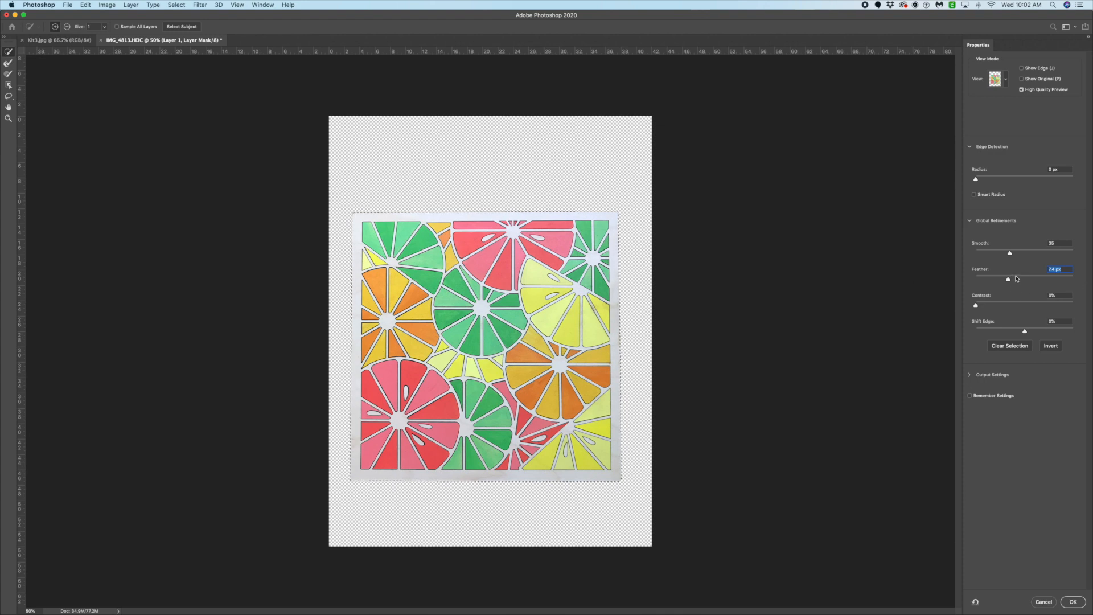
mouse_move(1007, 279)
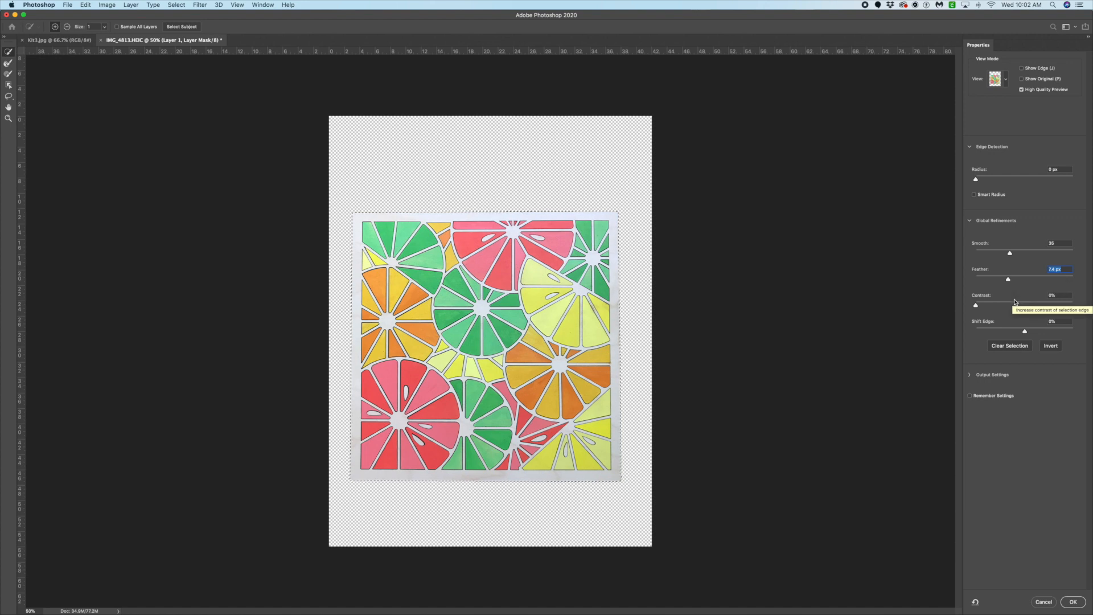
drag(975, 305, 1007, 305)
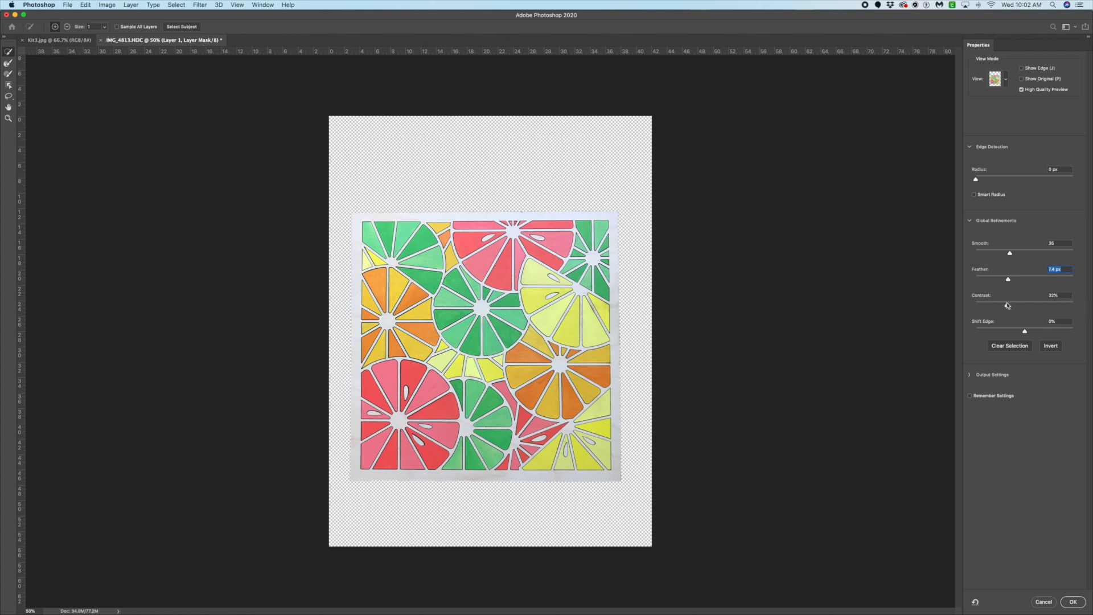
click(1054, 295)
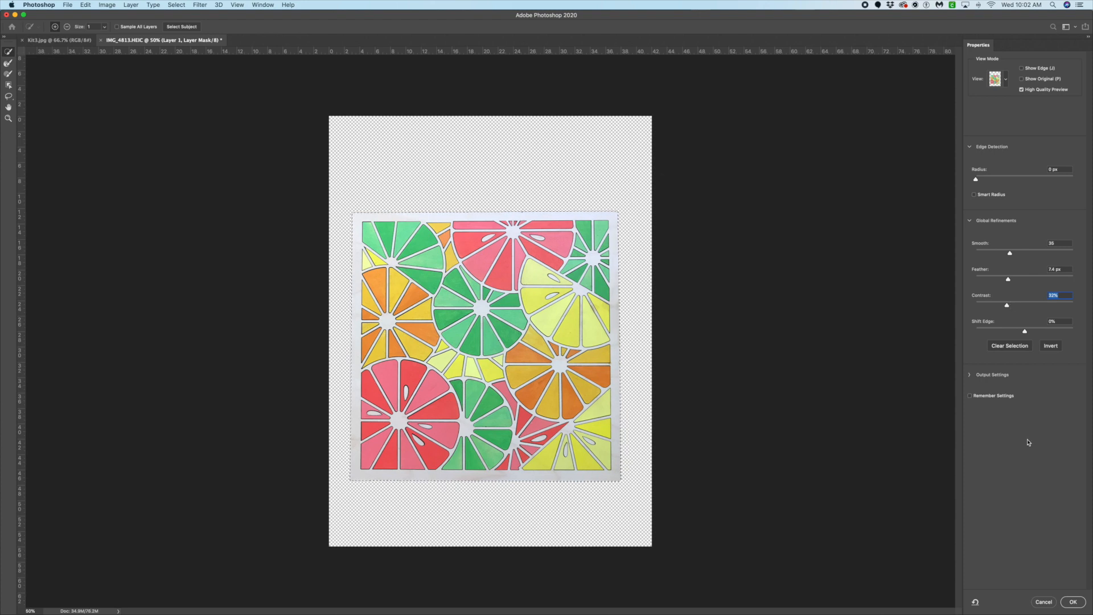
click(1073, 601)
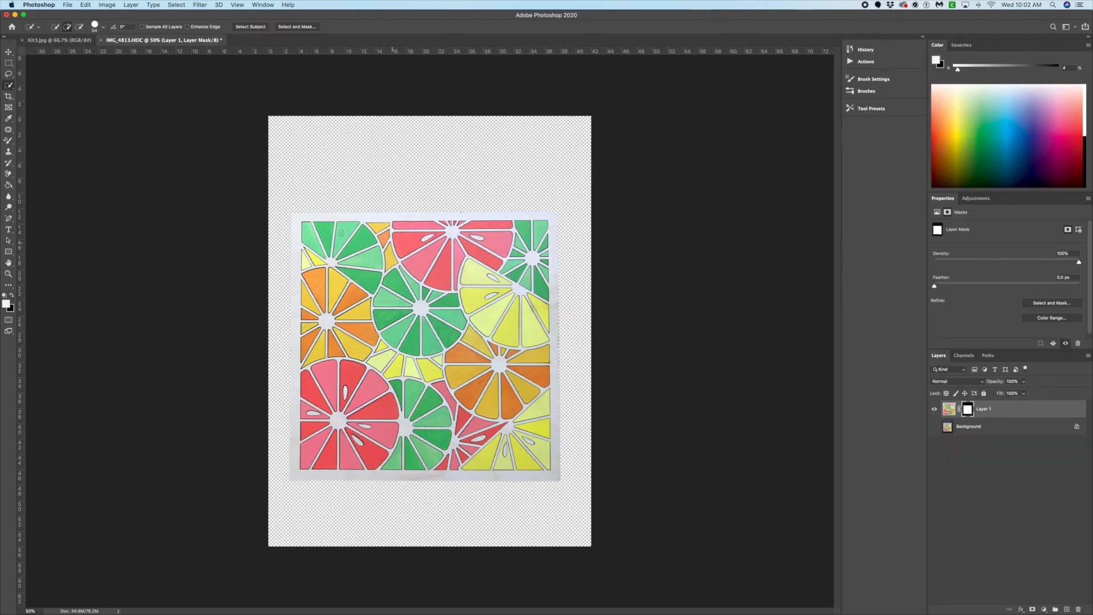
- Duplicate the masked artwork layer into the Kit3.jpg kitchen mockup document
click(49, 40)
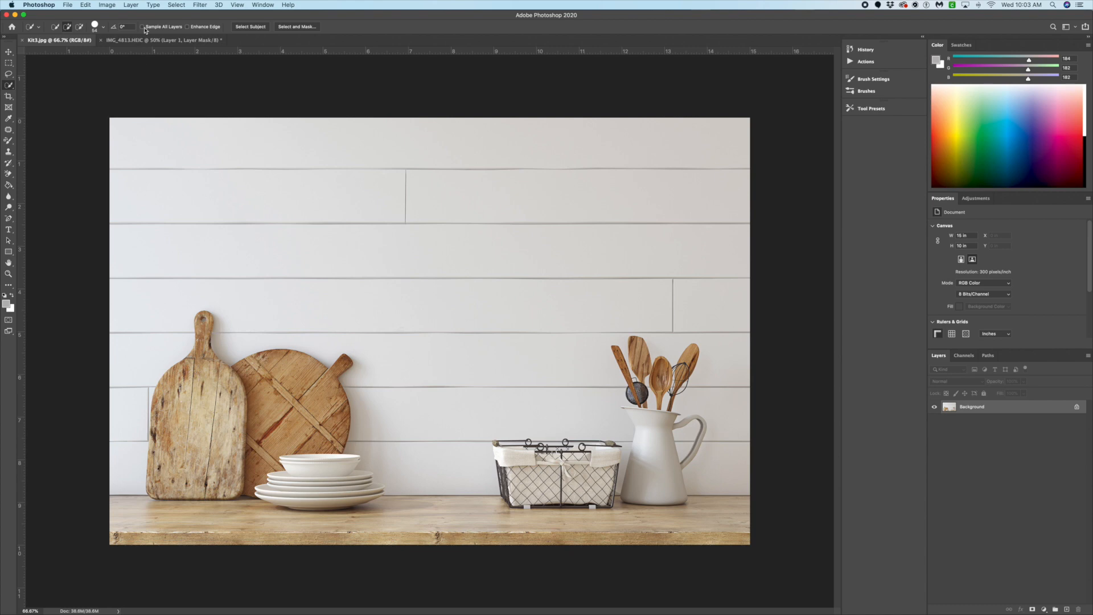
click(164, 39)
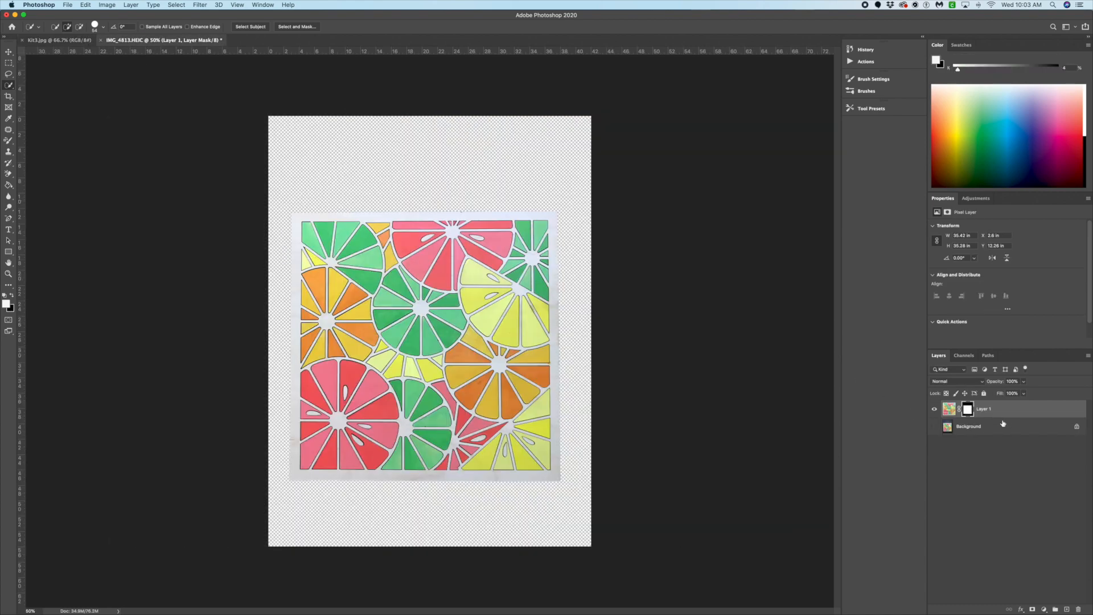
right_click(983, 409)
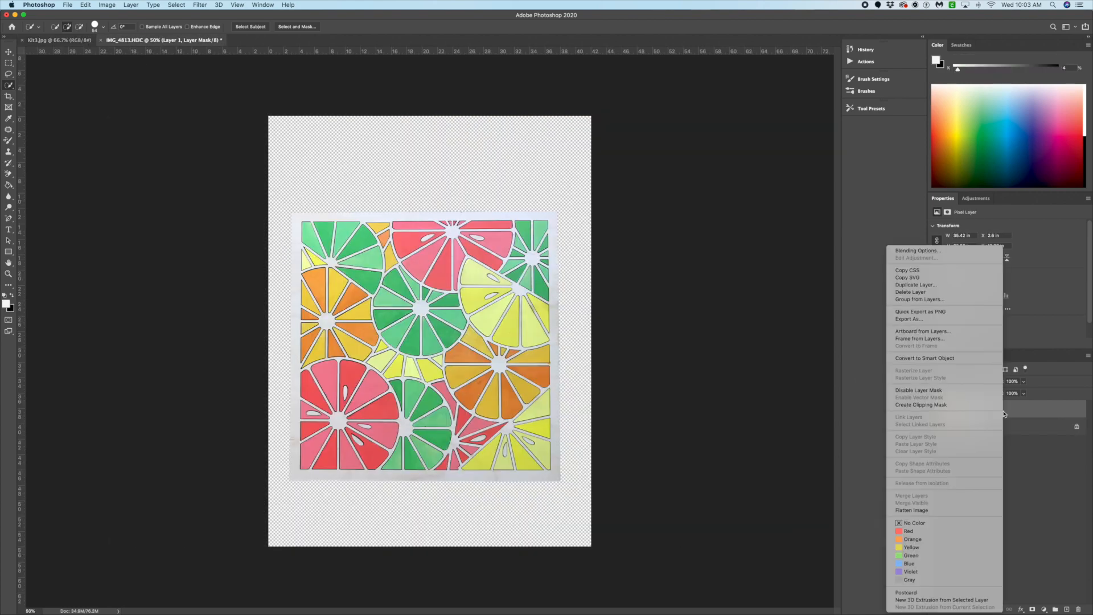
mouse_move(919, 299)
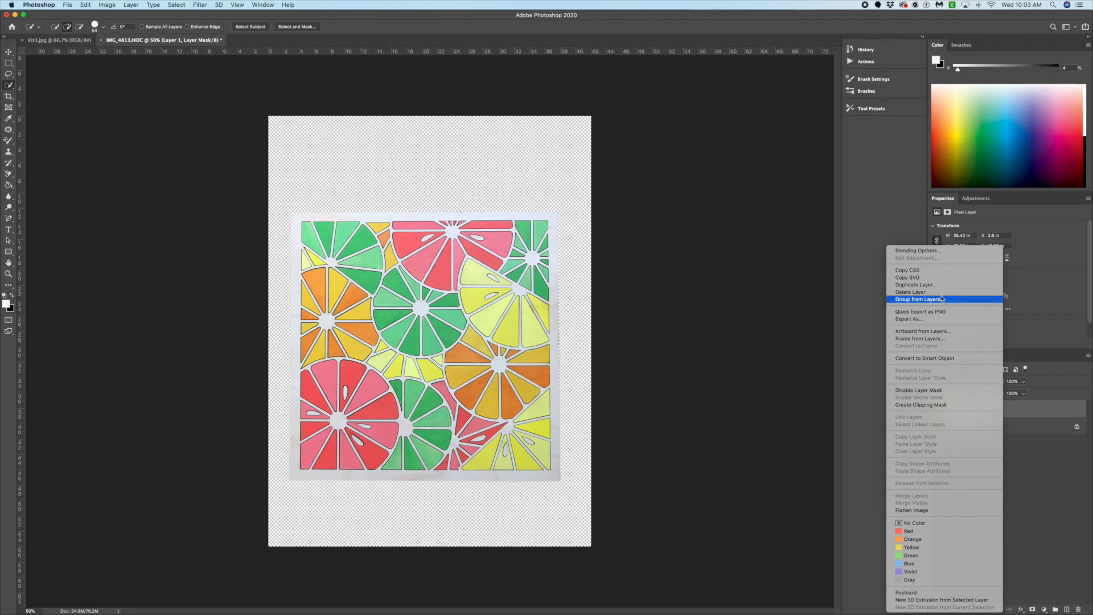
click(915, 284)
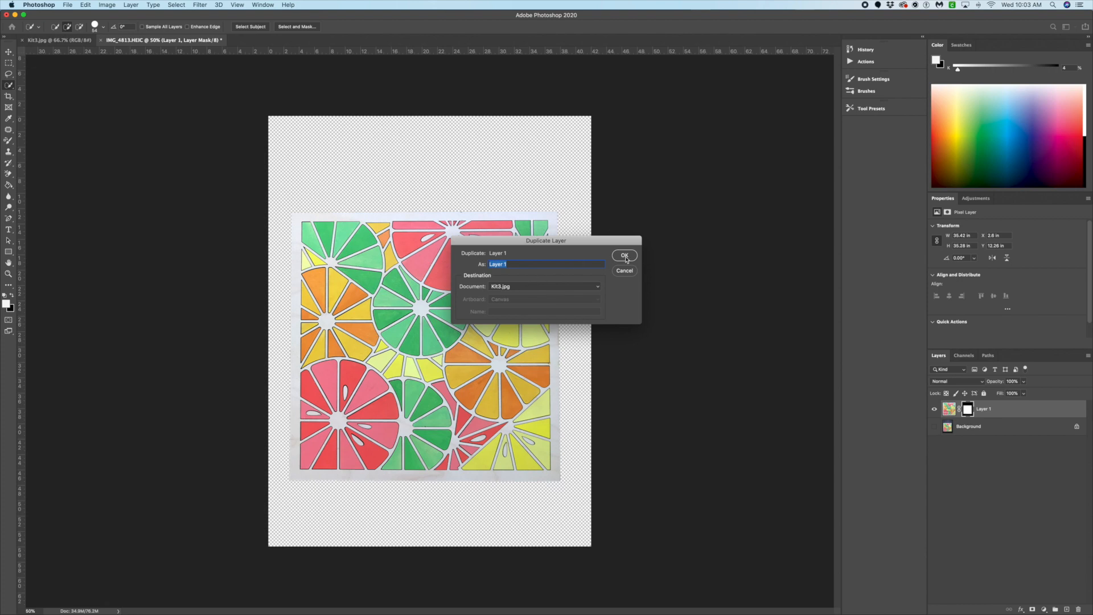
click(623, 255)
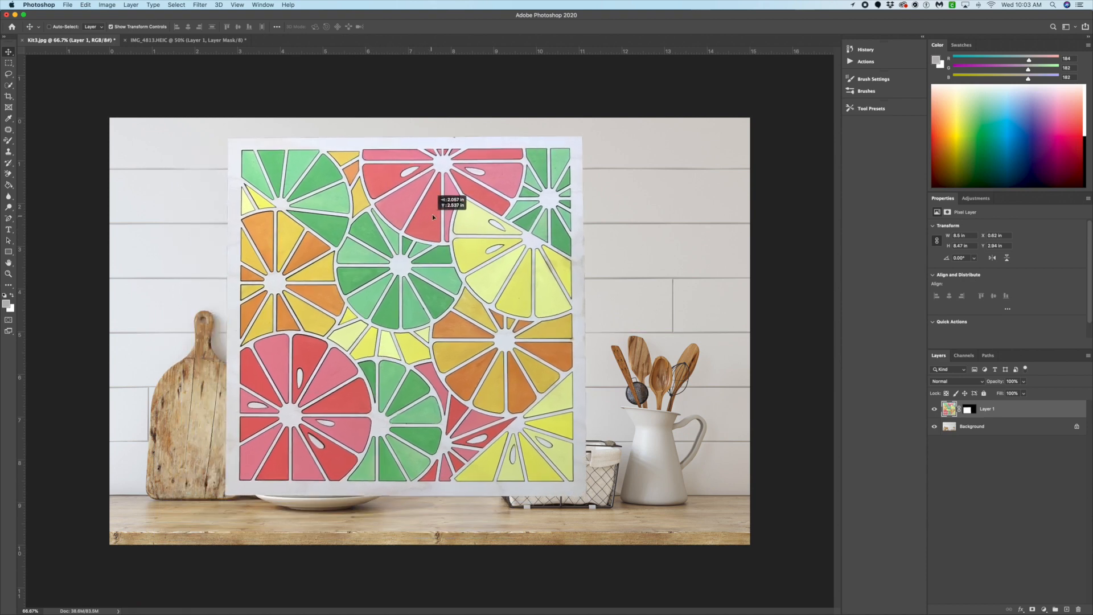
- Drag the artwork onto the kitchen wall and set its width to 4 in the Properties panel
drag(432, 217, 488, 210)
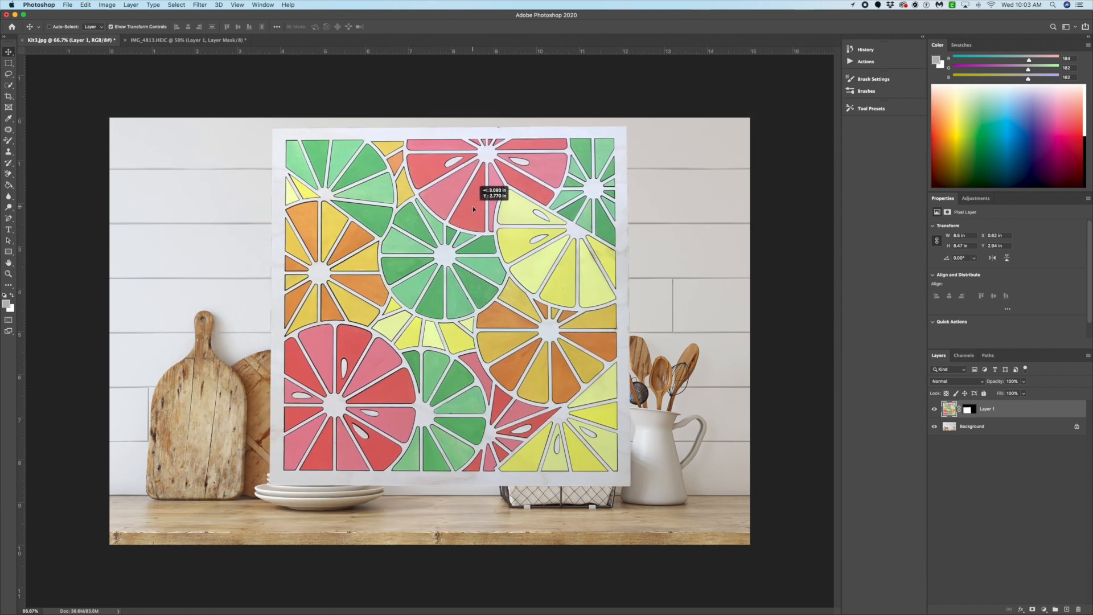
drag(474, 209, 495, 209)
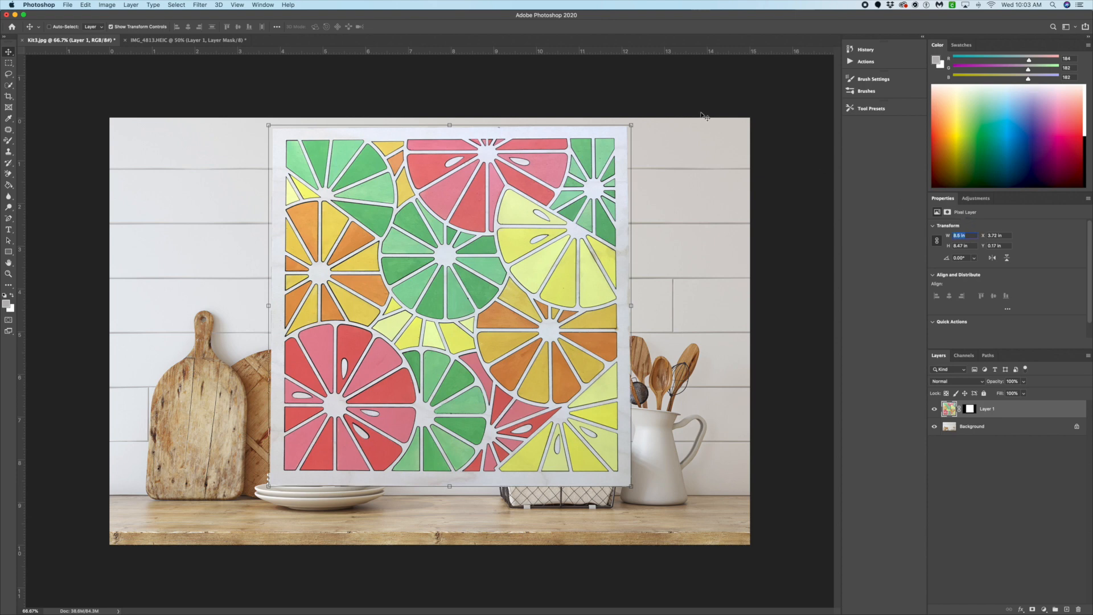
click(263, 4)
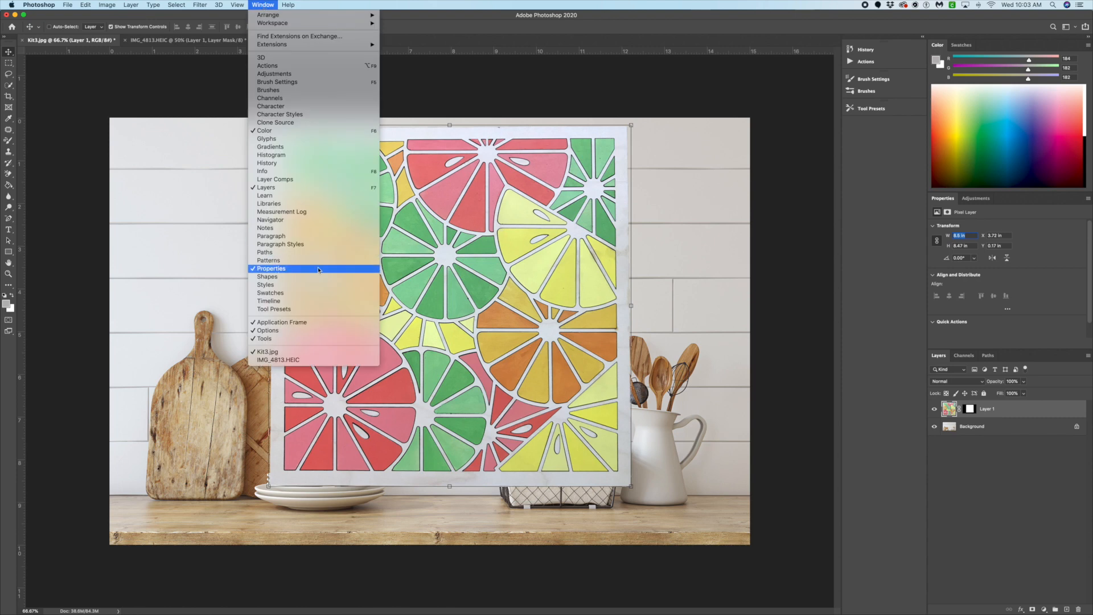
click(271, 269)
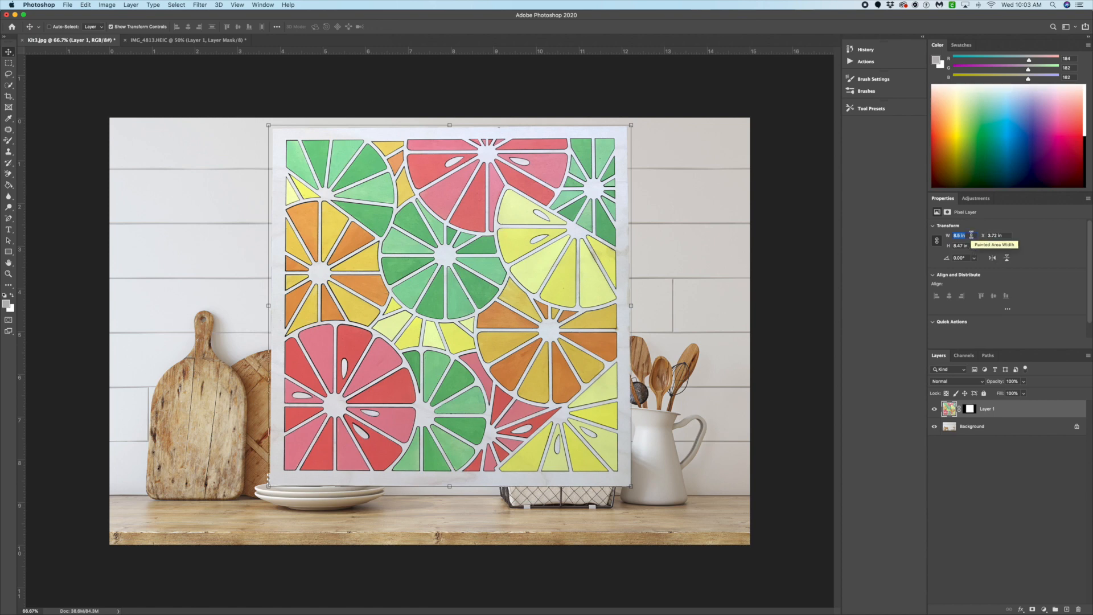
text(4)
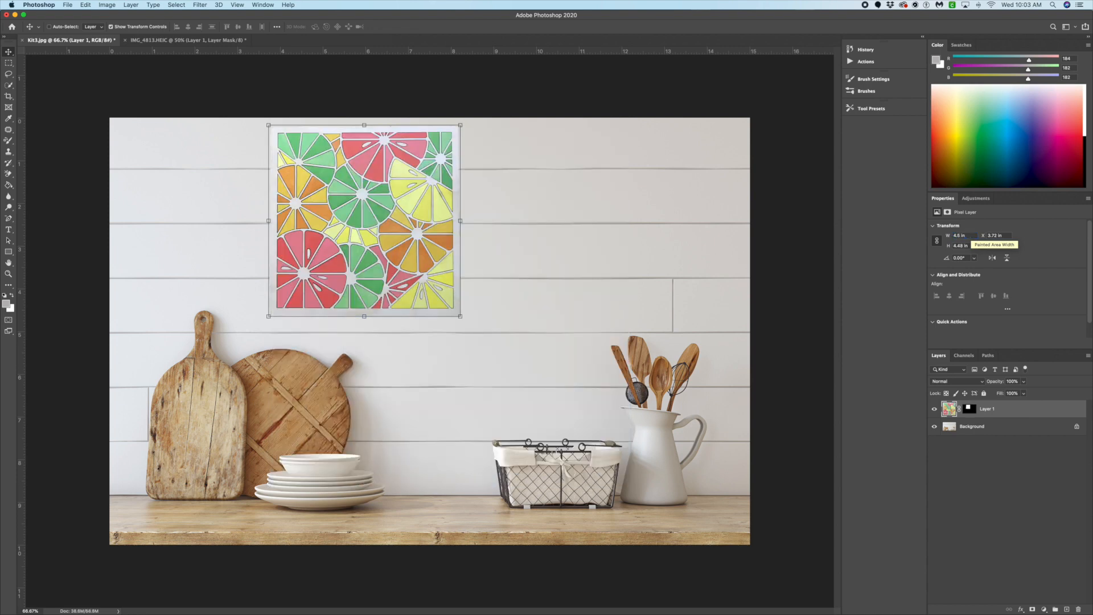
- Centre the resized artwork on the wall above the shelf
drag(363, 219, 483, 281)
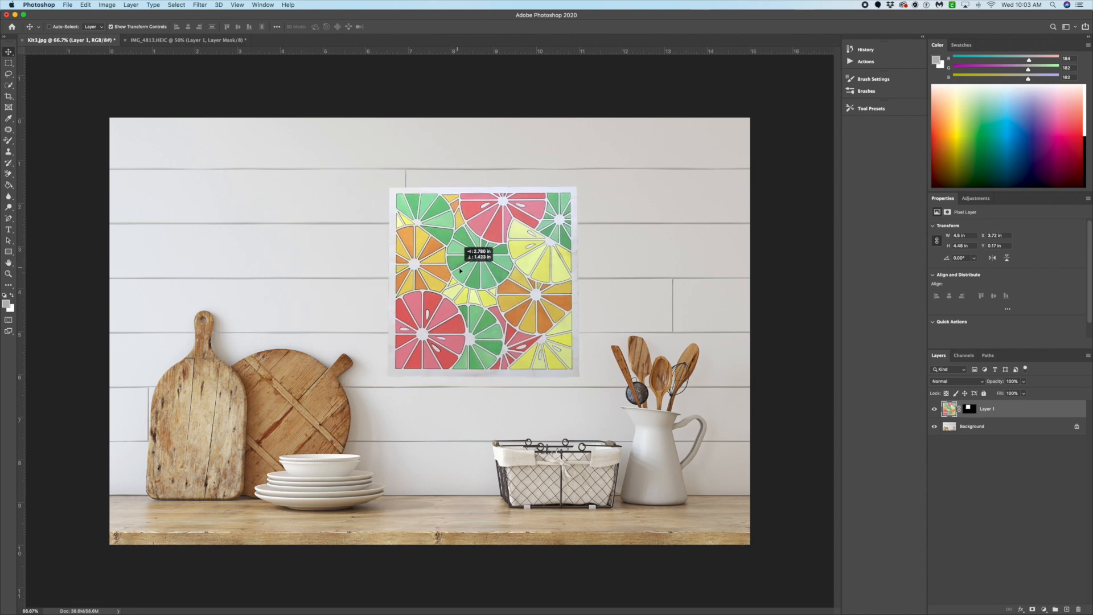
drag(460, 271, 489, 283)
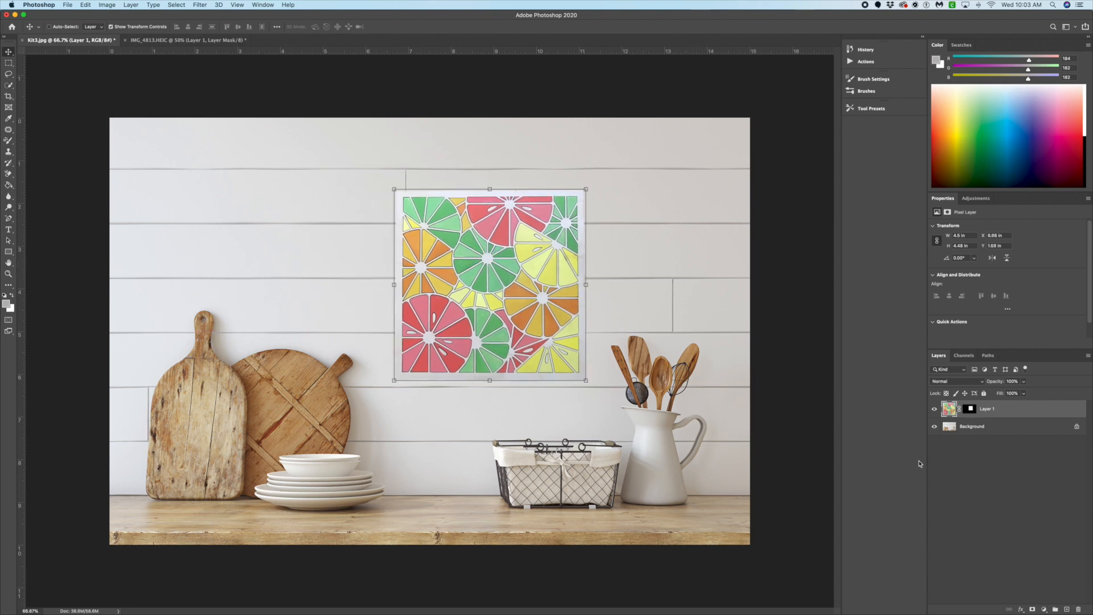
right_click(987, 409)
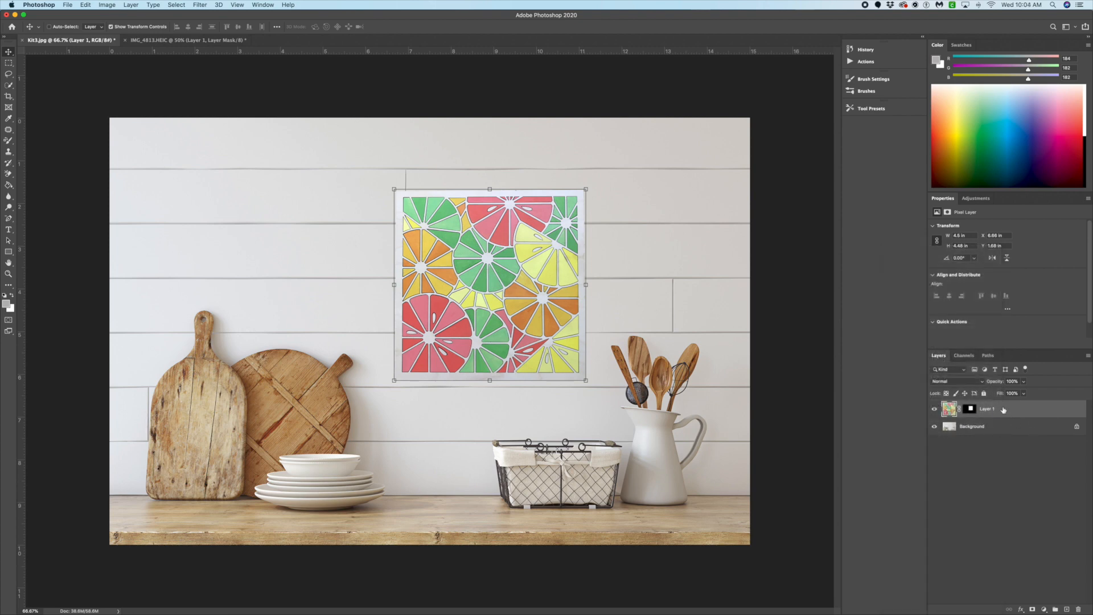
- Enable Bevel & Emboss on the artwork layer with the Outer Bevel style
right_click(986, 409)
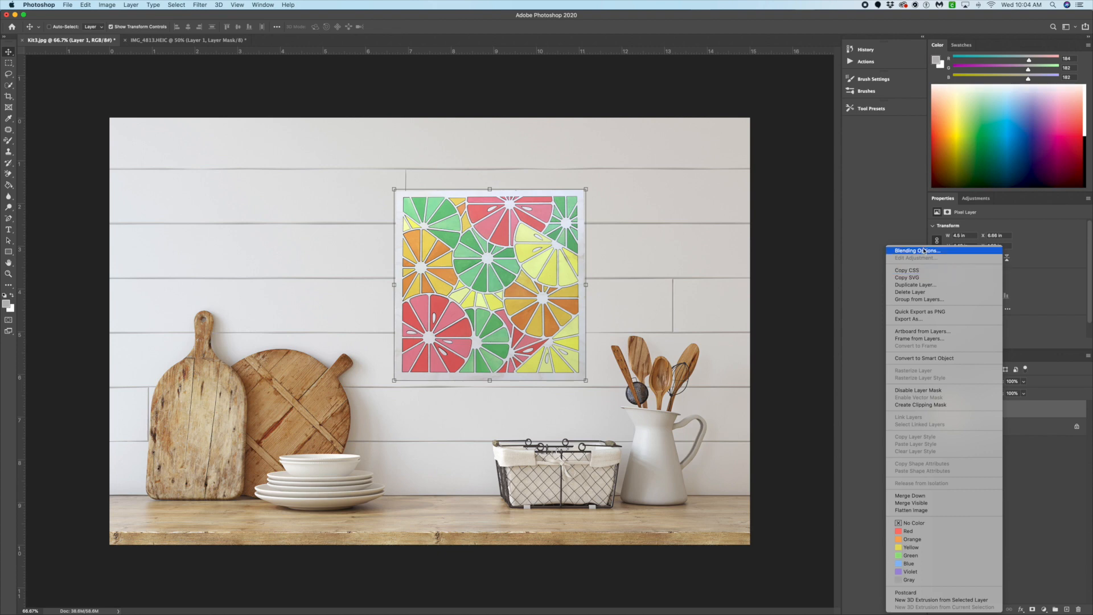
click(916, 250)
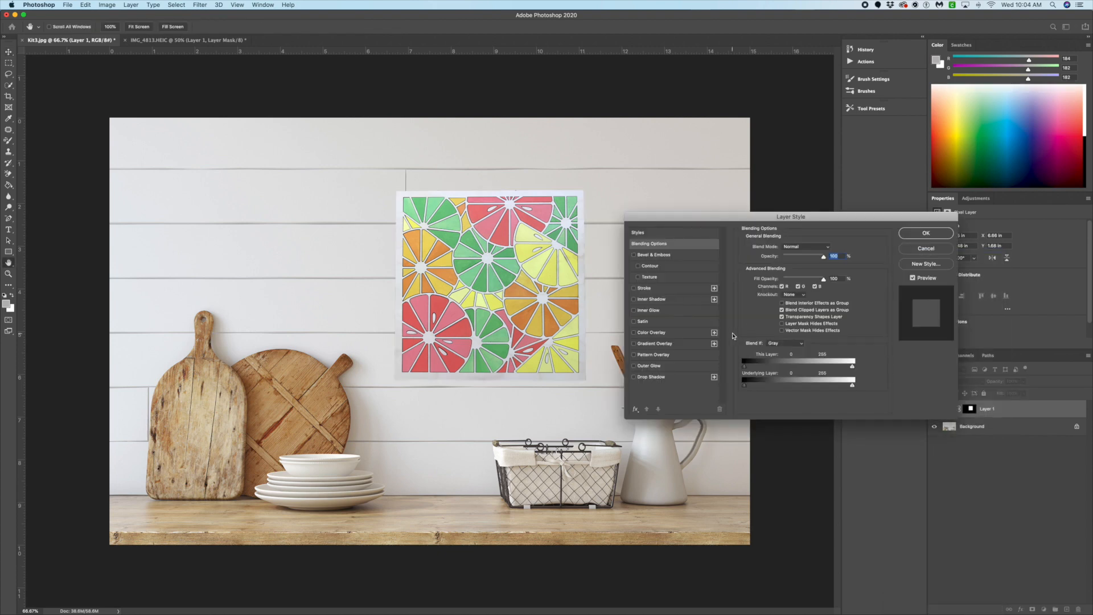
click(634, 254)
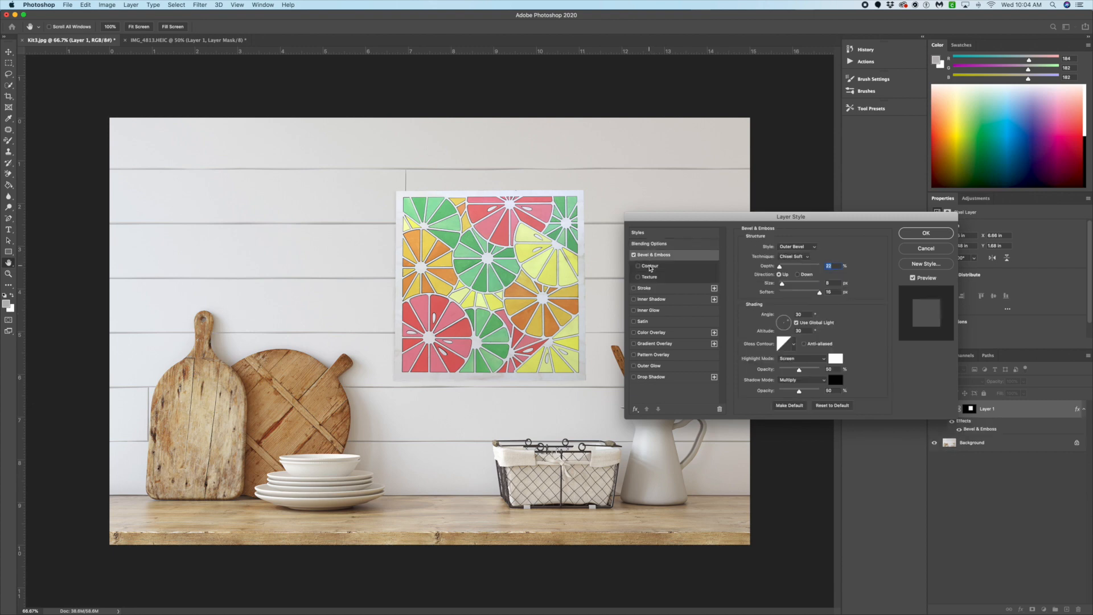
mouse_move(637, 265)
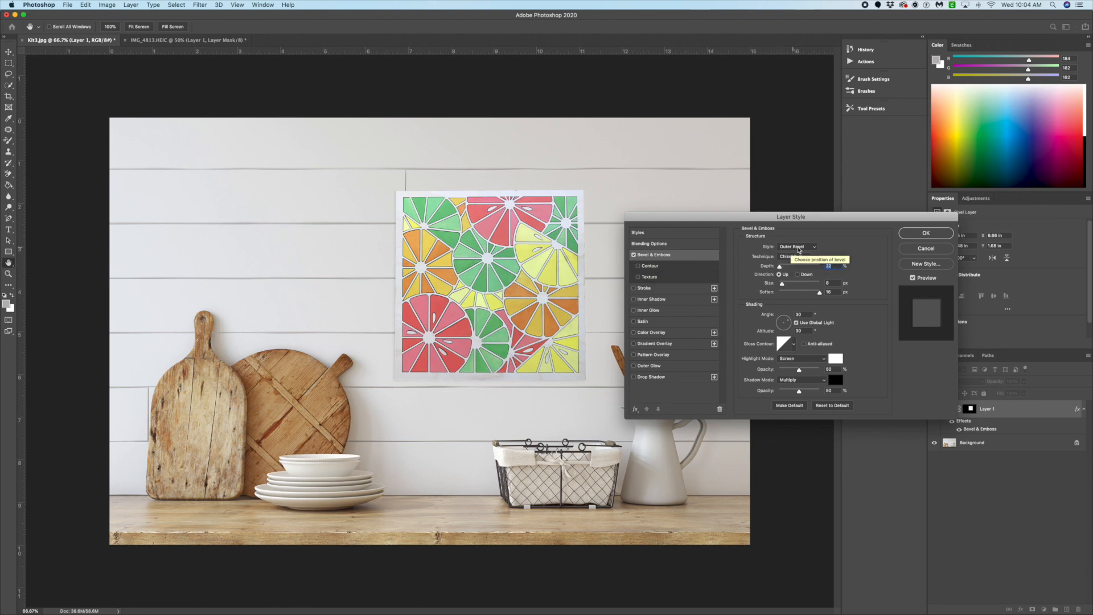
click(795, 256)
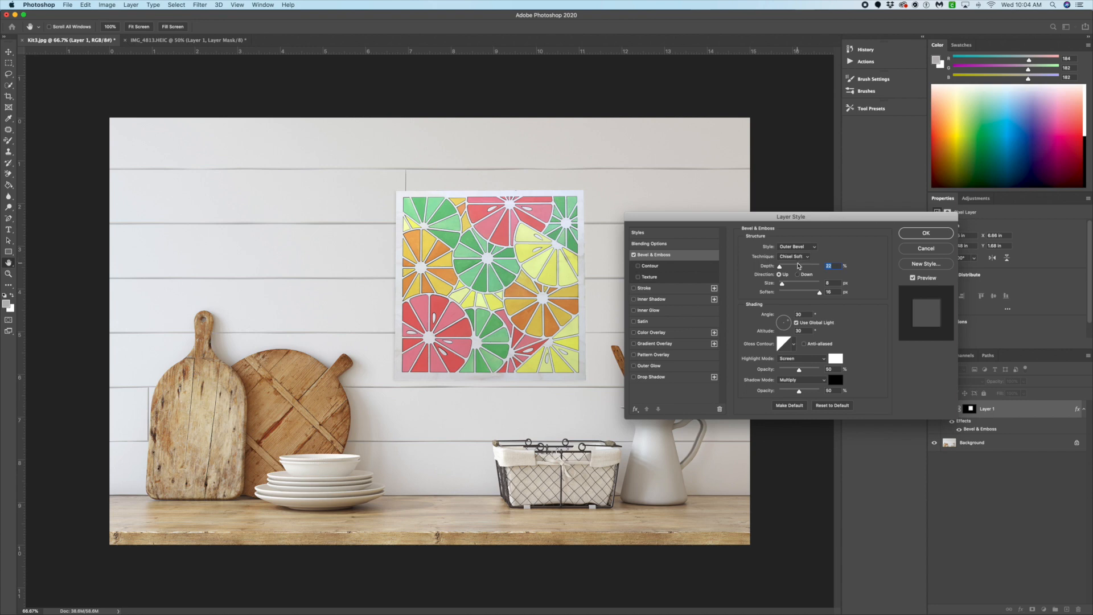
- Lower the bevel depth, adjust its size and soften its edges
drag(778, 265, 818, 265)
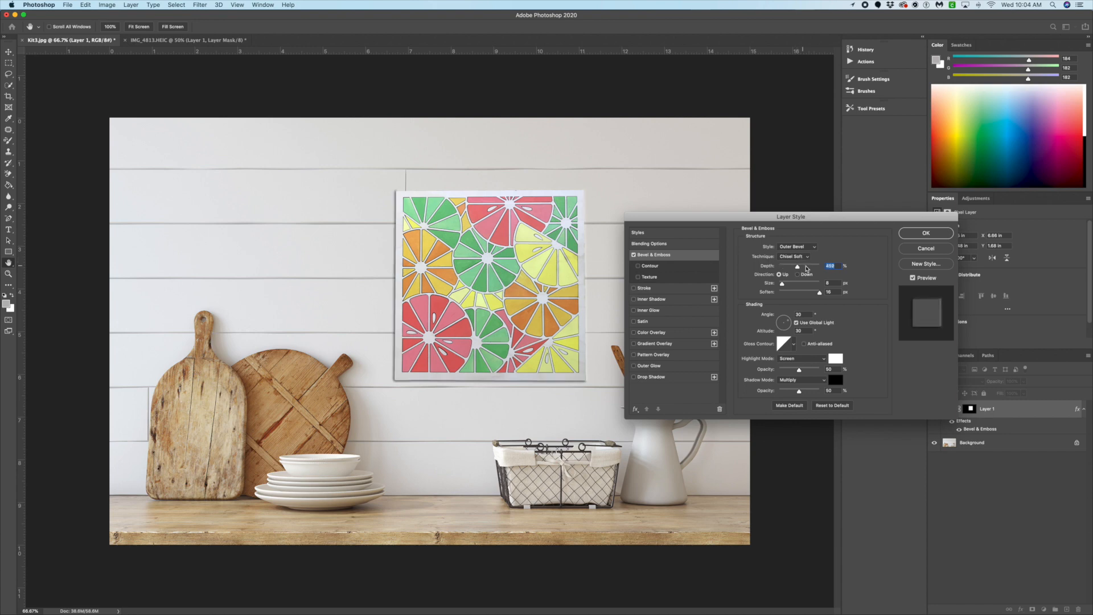
drag(798, 265, 811, 265)
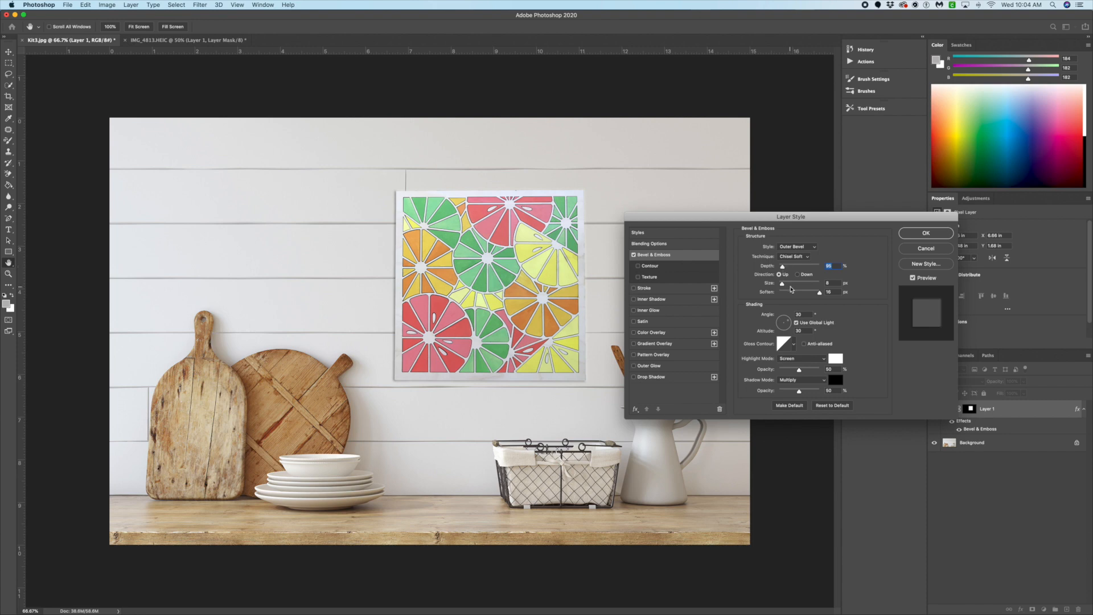
drag(801, 283, 791, 284)
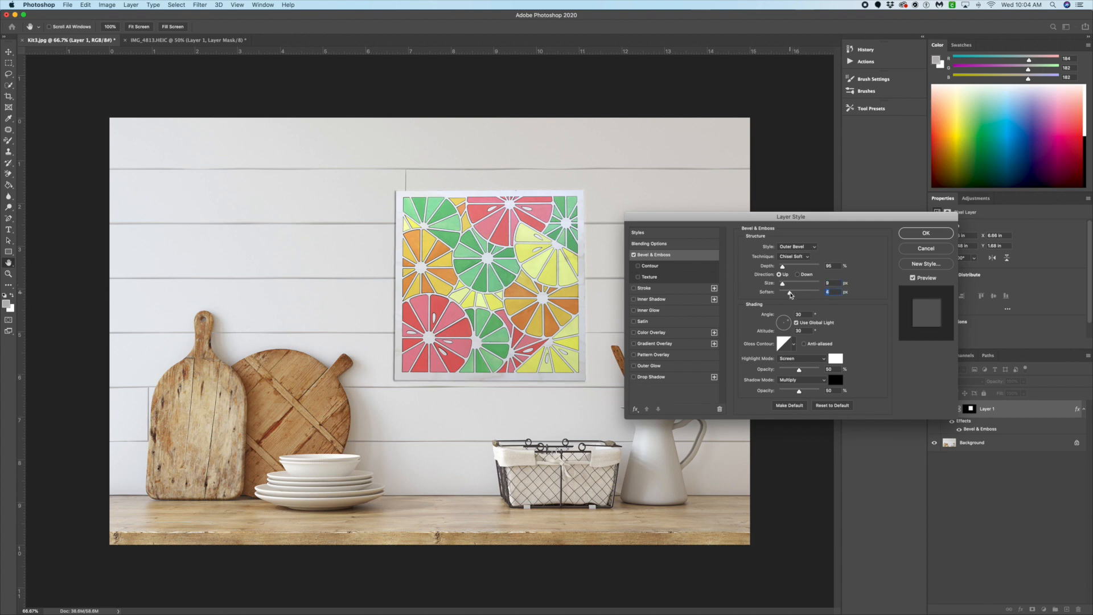
drag(789, 291, 818, 291)
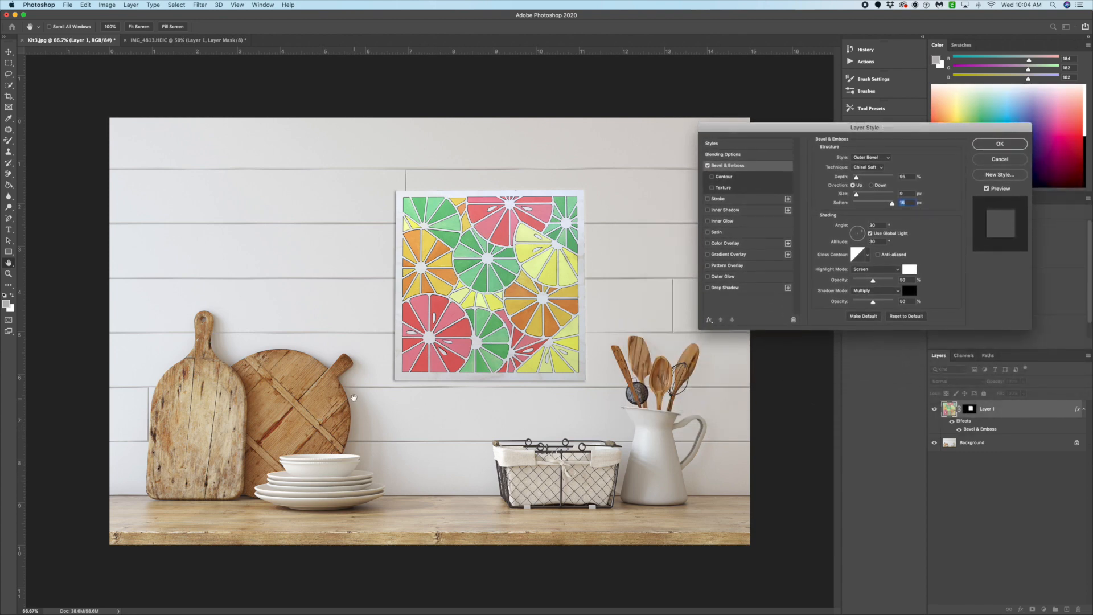
mouse_move(625, 452)
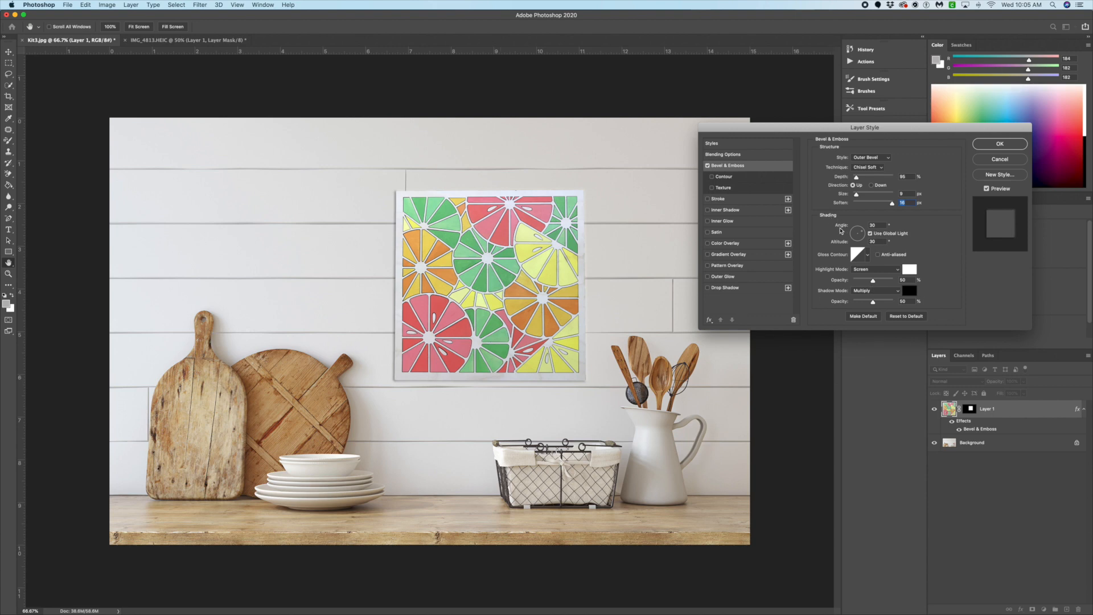
mouse_move(864, 234)
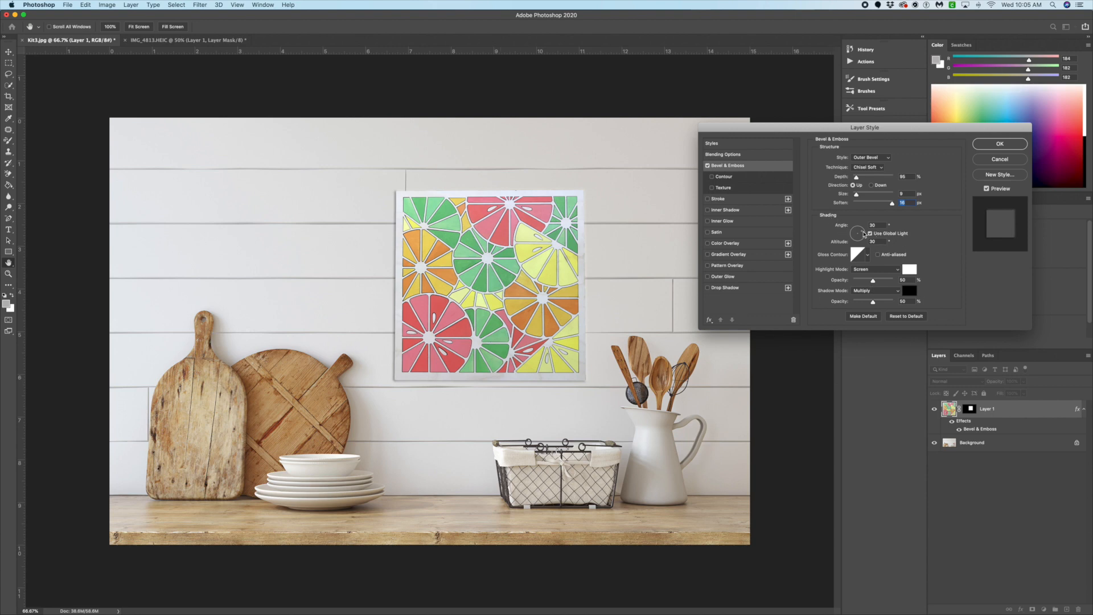
- Swing the bevel shading to a 162° angle with 16° altitude
drag(859, 232, 854, 234)
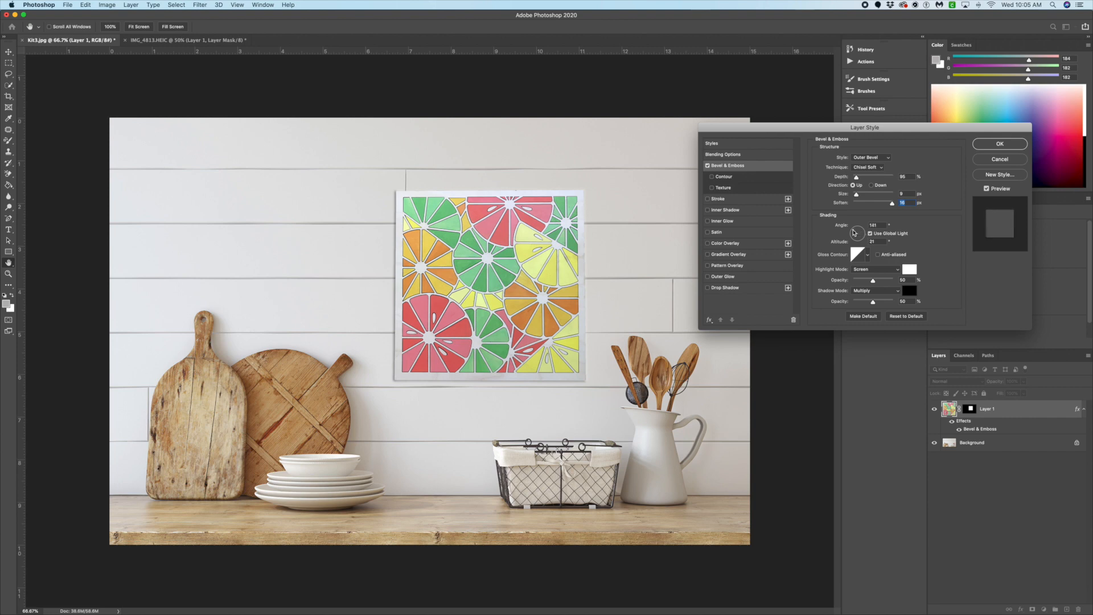
drag(856, 232, 852, 236)
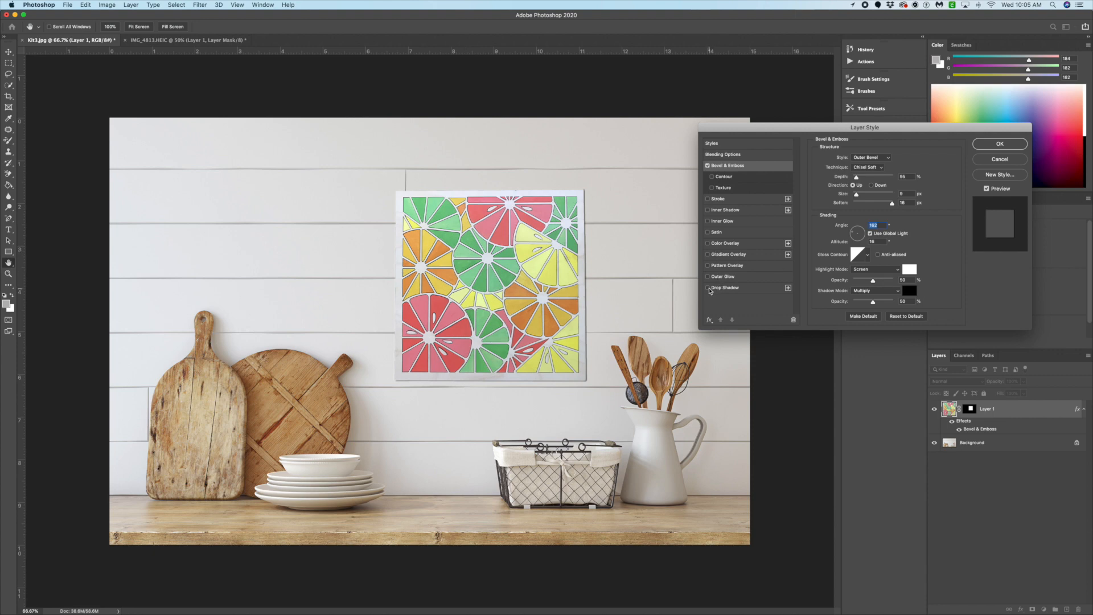
- Add a Drop Shadow with reduced spread and a small blur size, then commit both layer effects
click(725, 287)
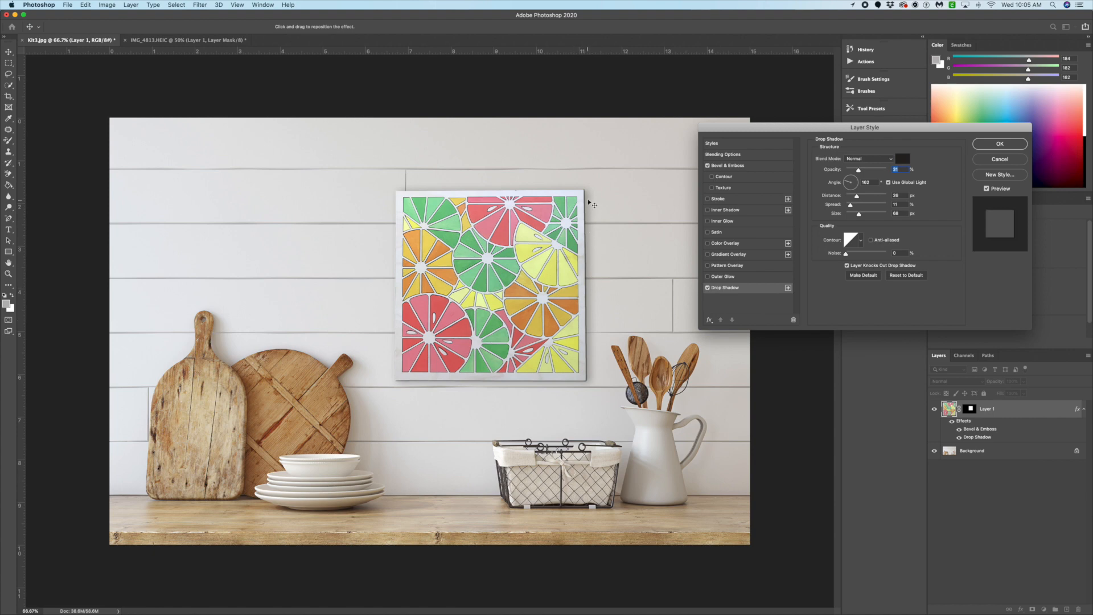
mouse_move(620, 327)
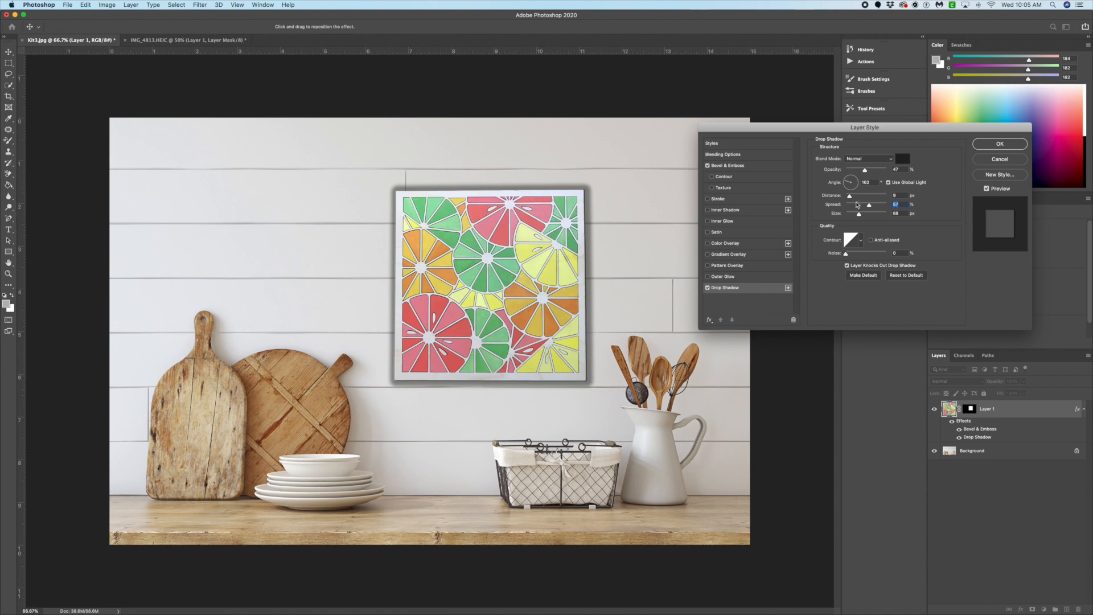
drag(896, 204, 858, 204)
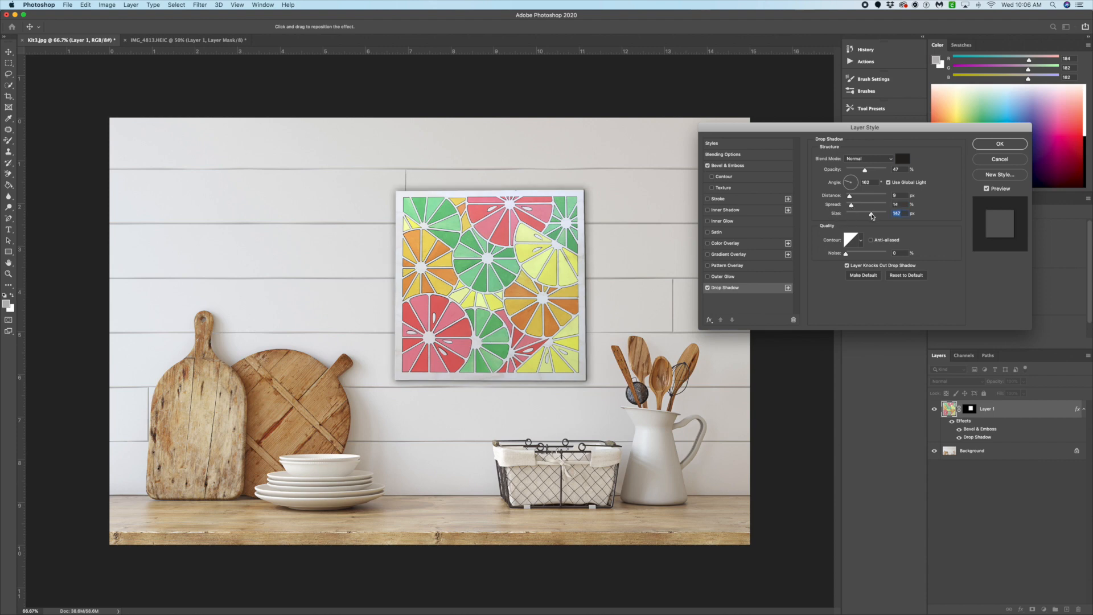
drag(867, 213, 886, 213)
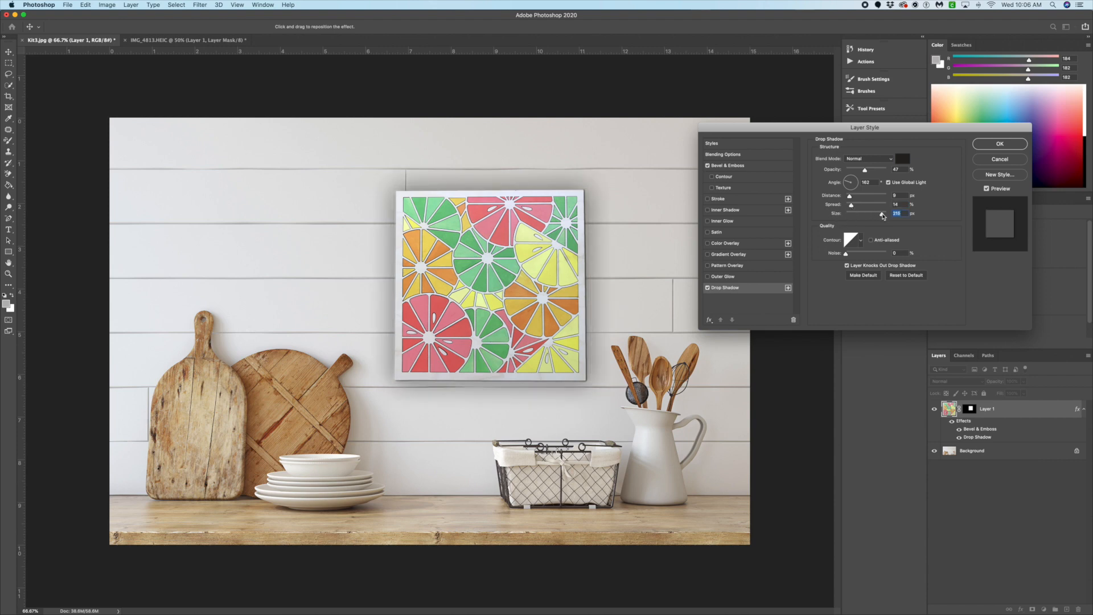
drag(880, 213, 869, 214)
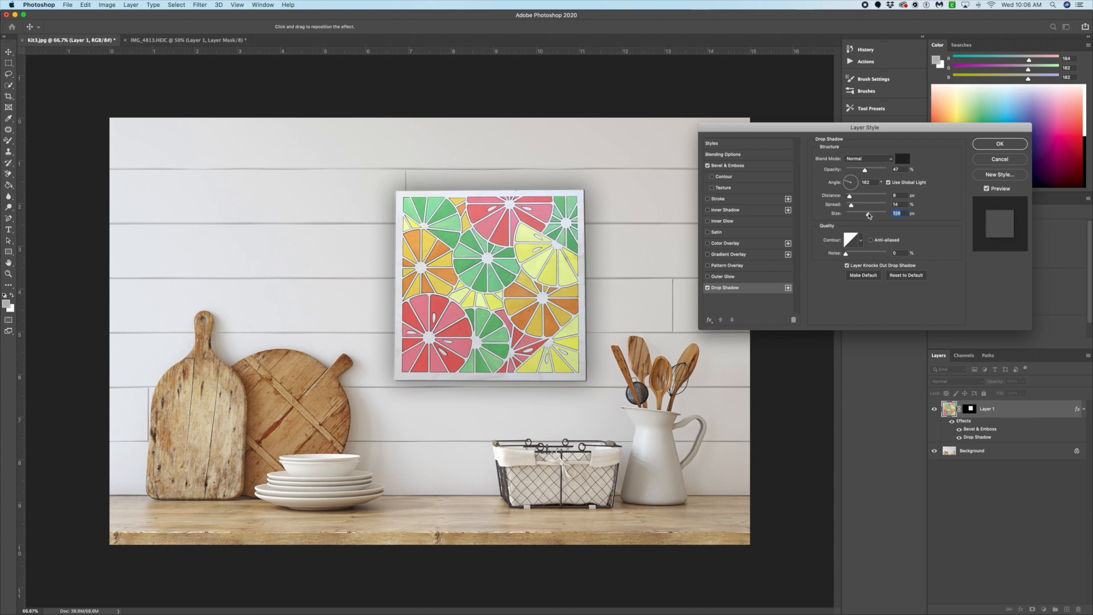
drag(892, 213, 847, 213)
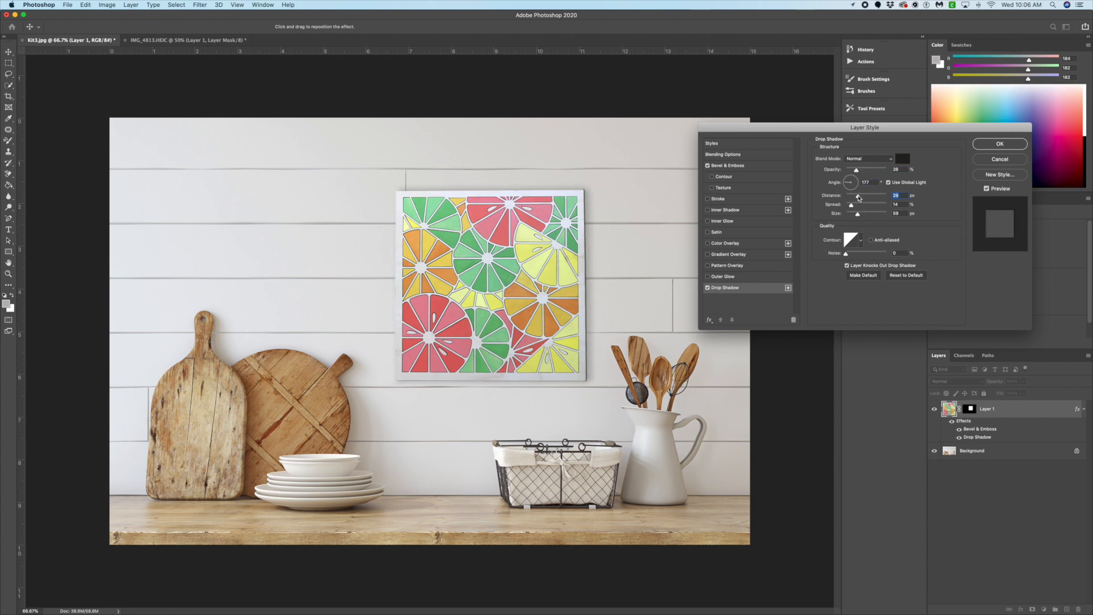
mouse_move(857, 197)
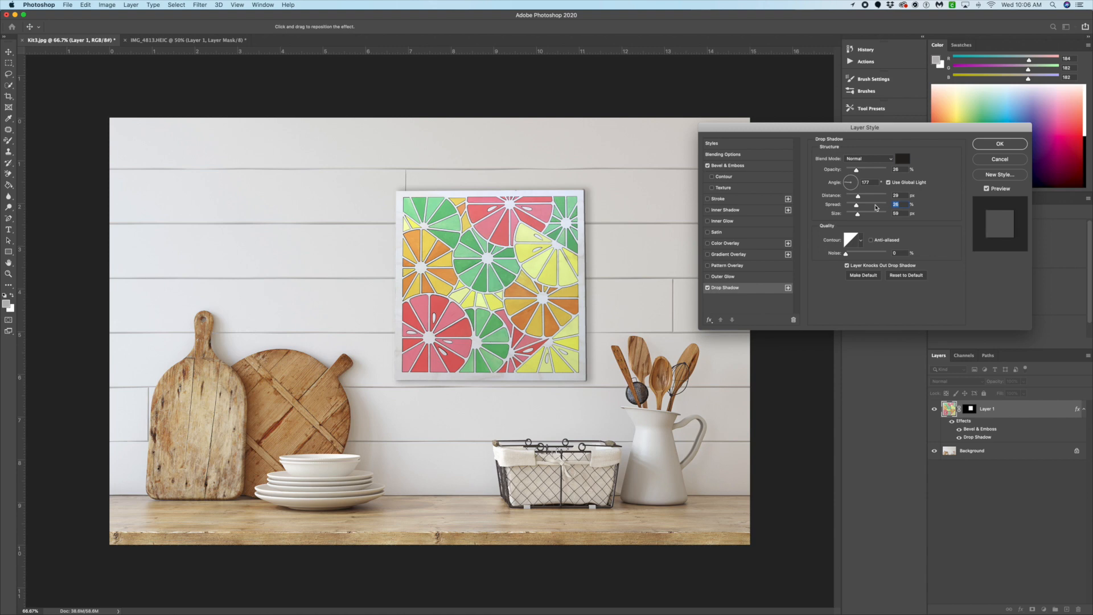
click(998, 144)
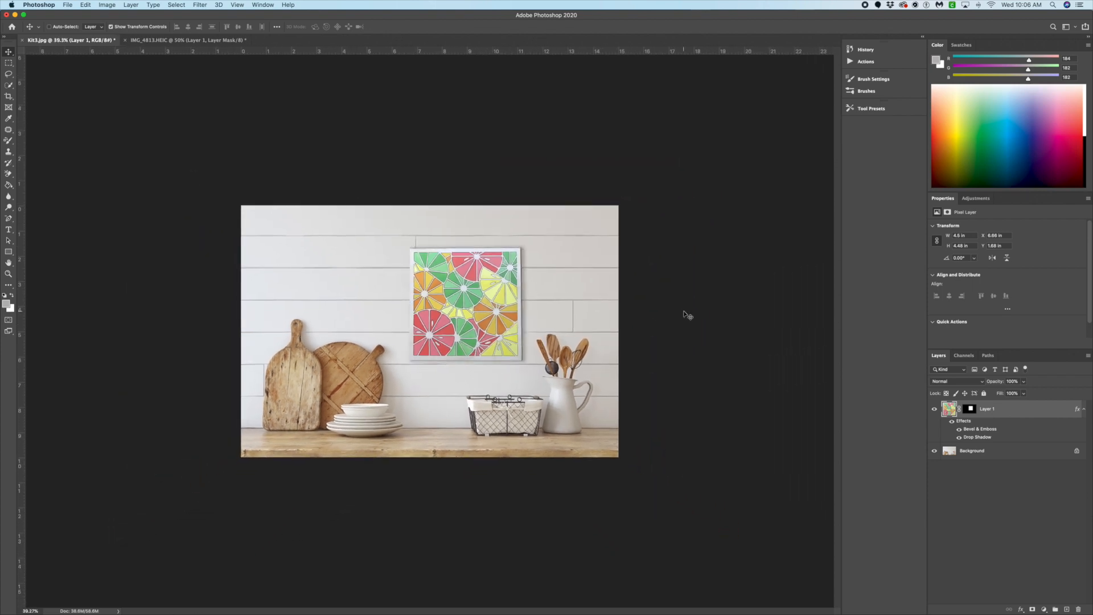
click(464, 303)
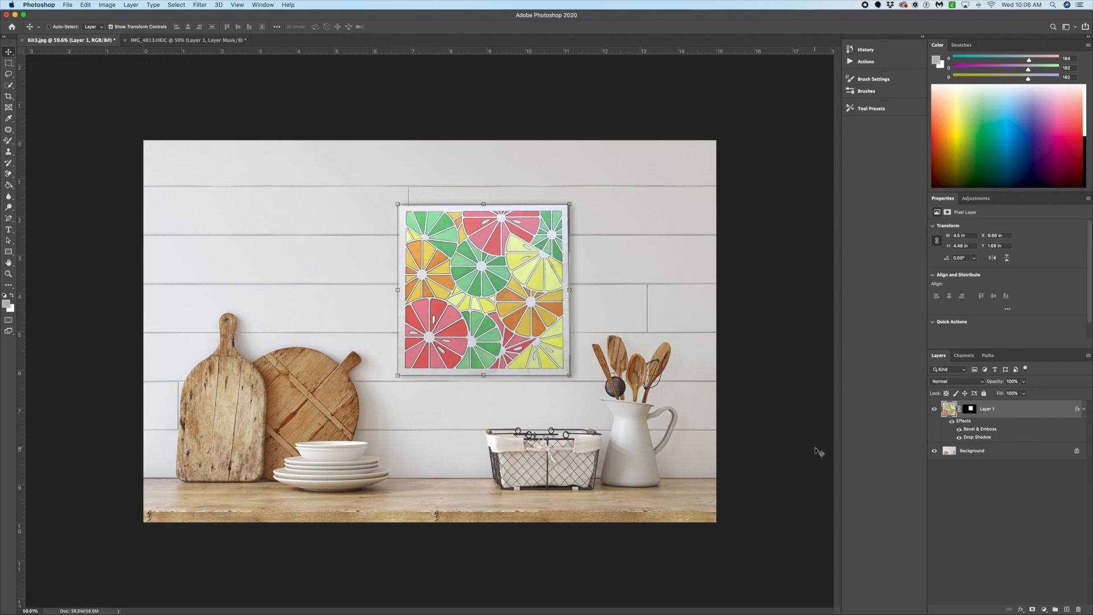
- Reopen Bevel & Emboss, lower its Shadow Mode opacity and apply the revised style
right_click(986, 409)
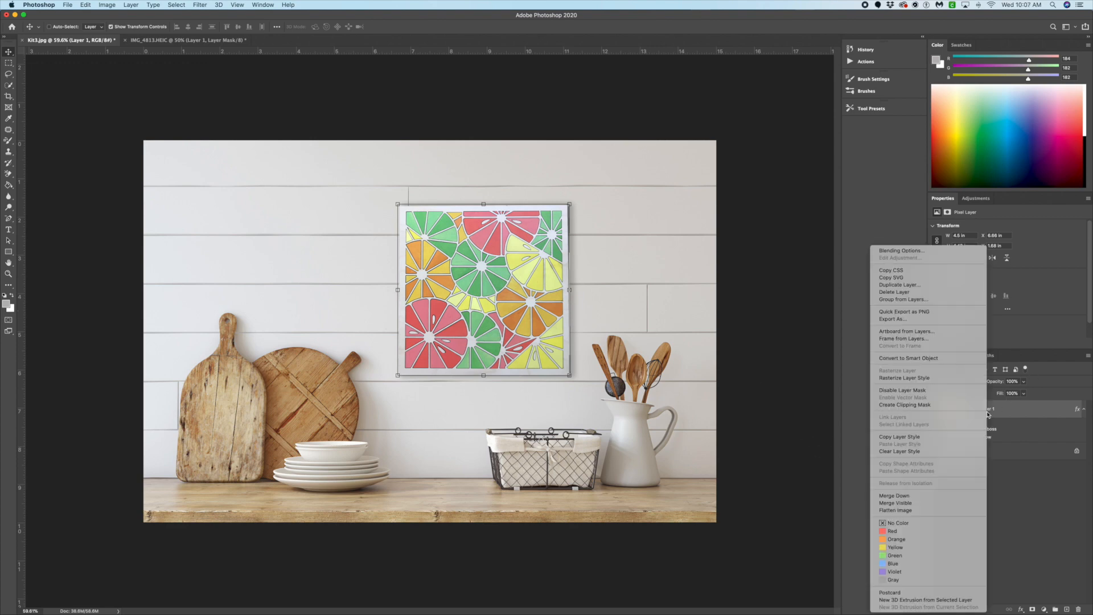
click(899, 250)
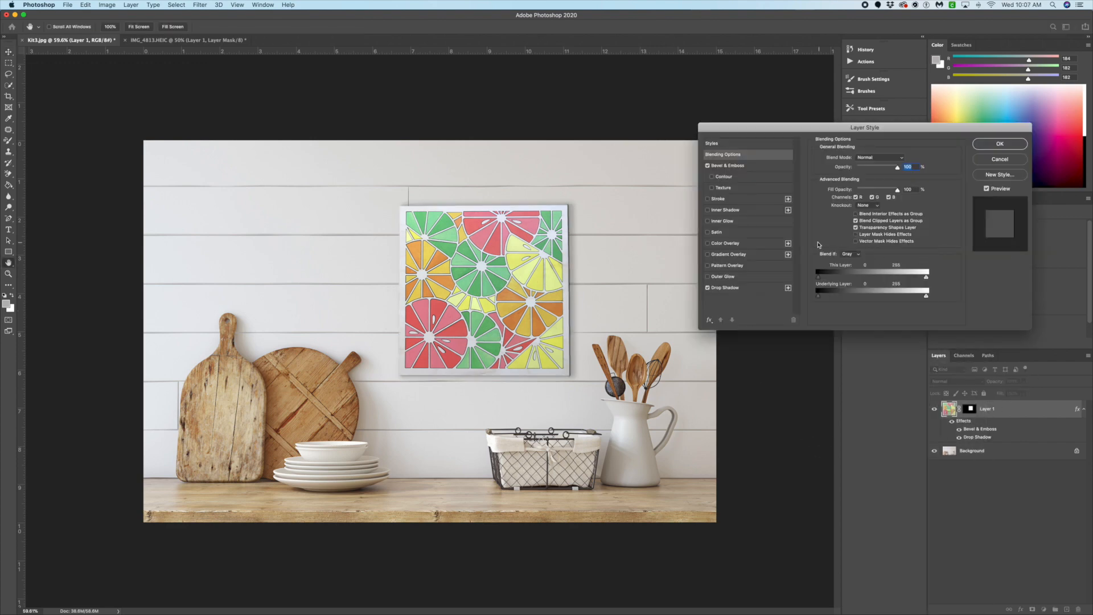
click(723, 176)
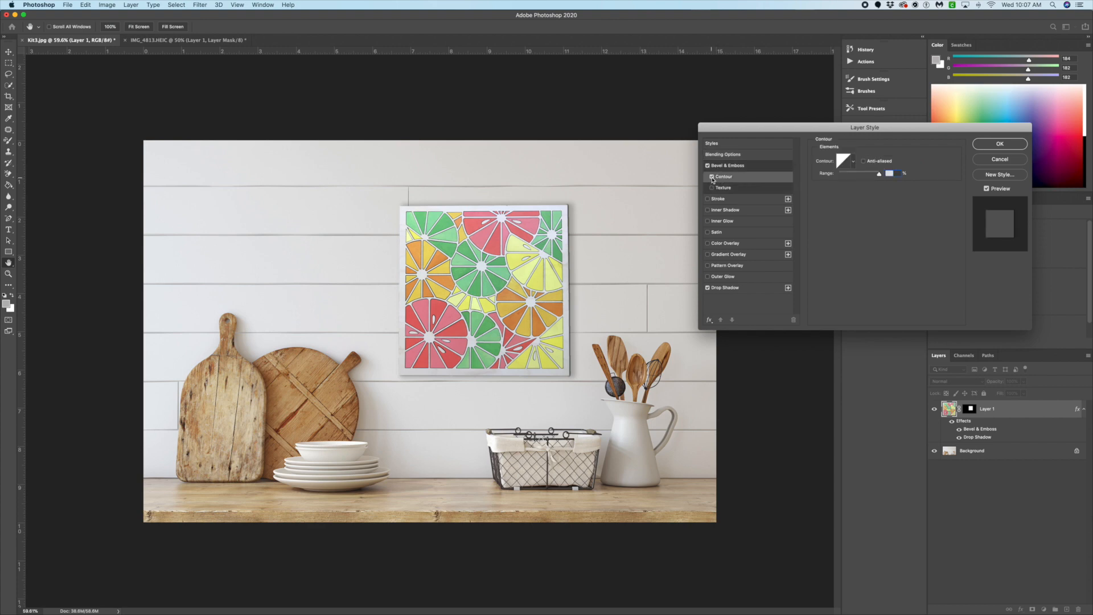
click(727, 165)
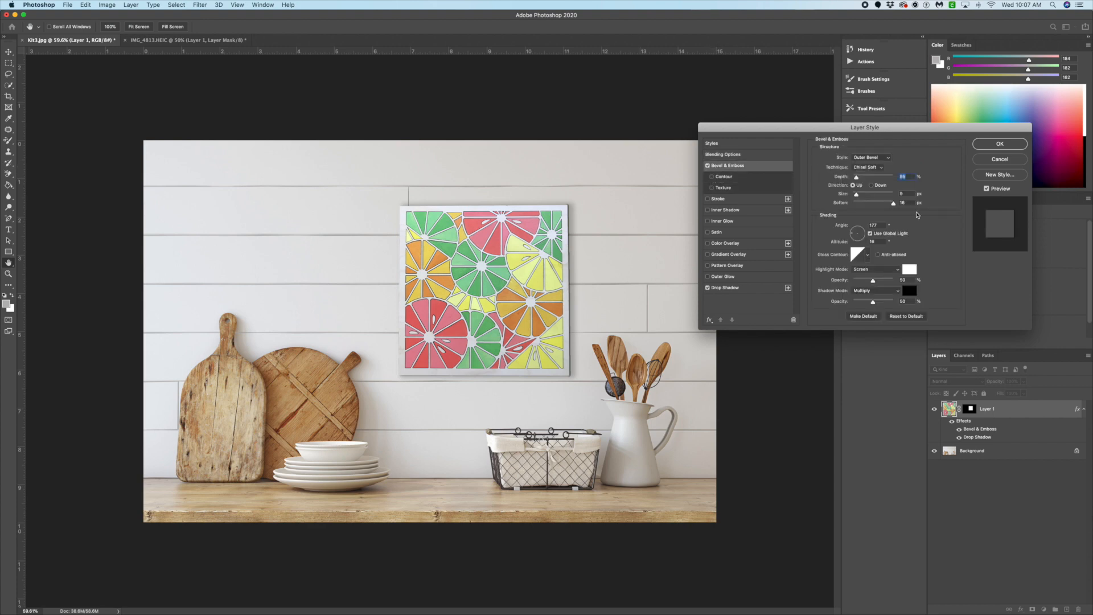
mouse_move(924, 262)
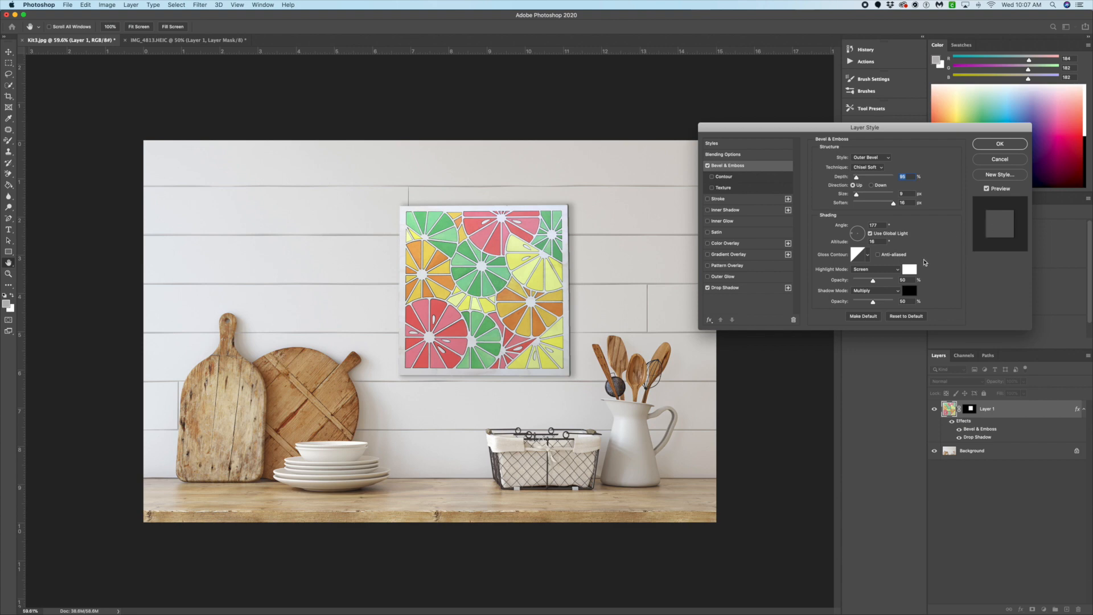
mouse_move(922, 302)
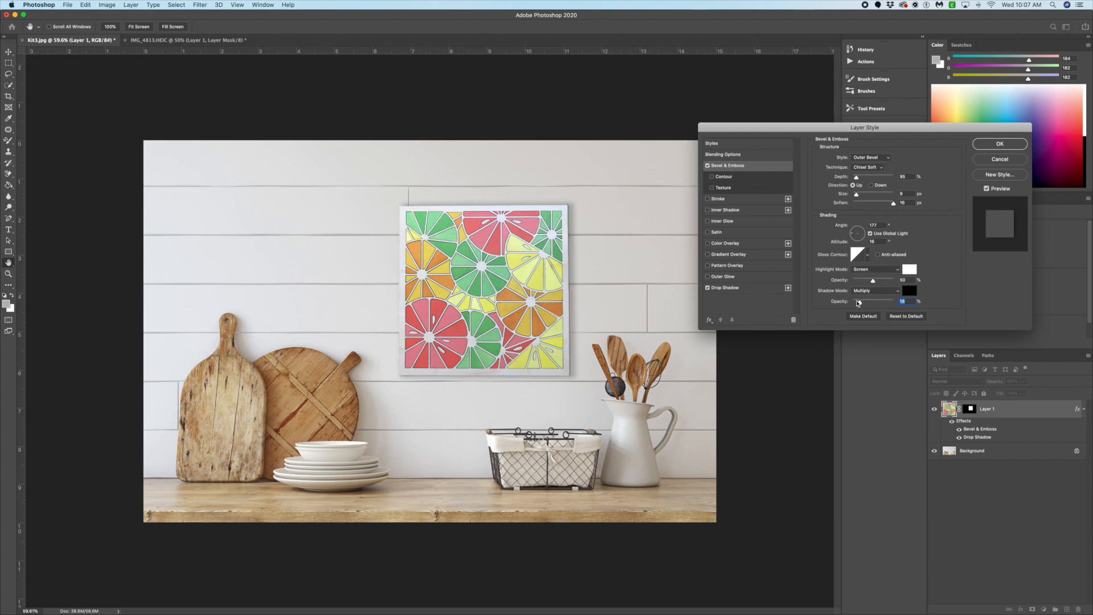
drag(871, 300, 868, 301)
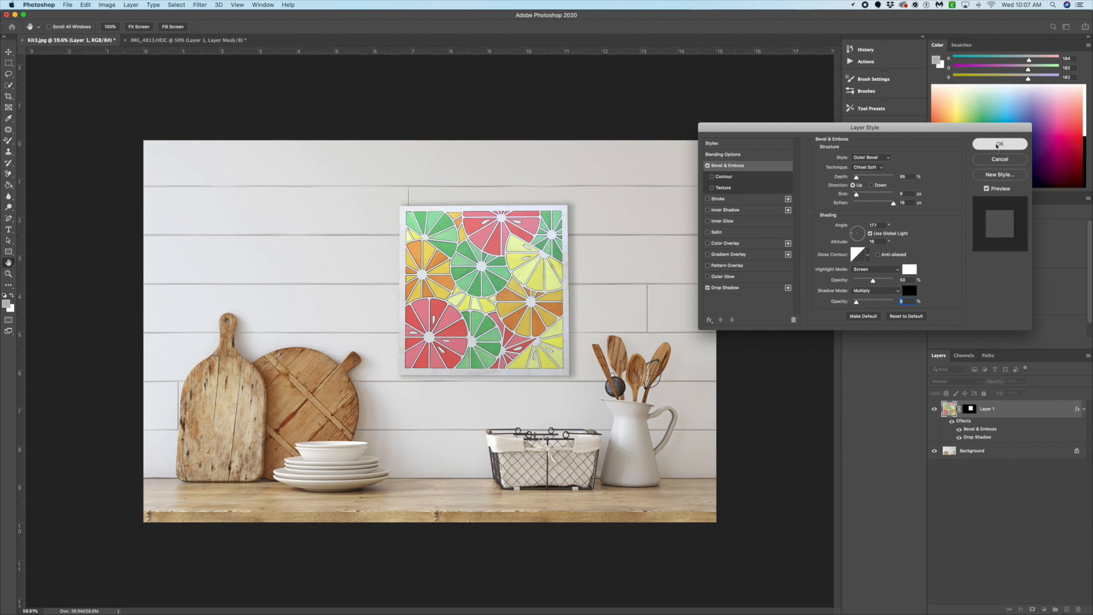
click(998, 145)
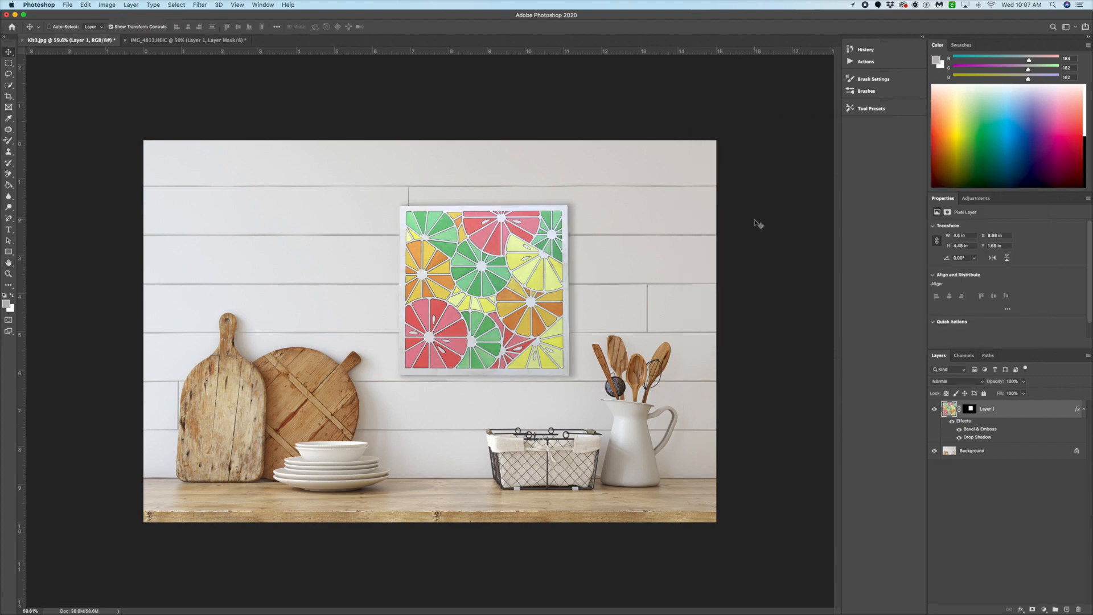